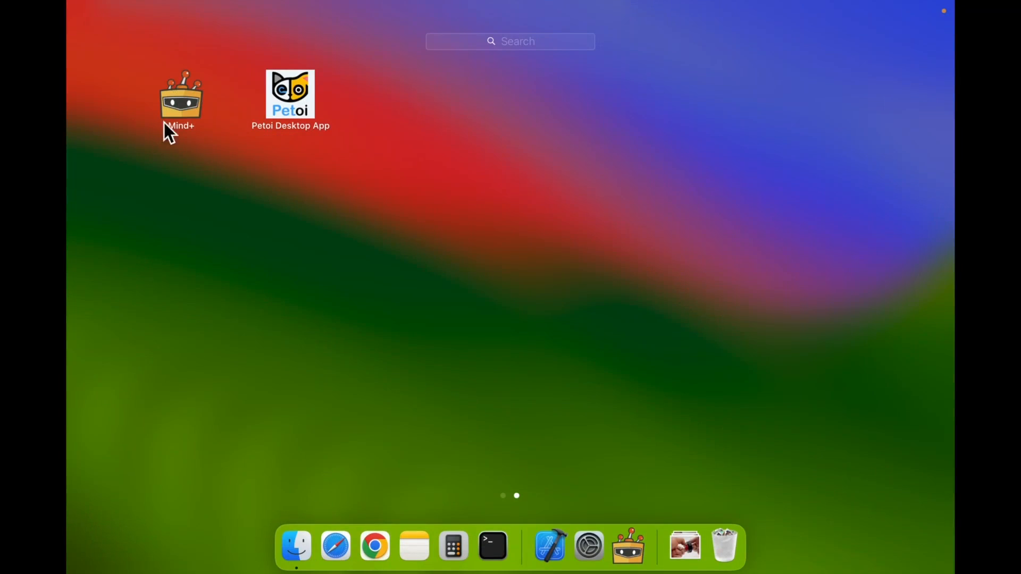
Launch Mind+ from Launchpad and wait for the Python-mode blocks editor to load.
double_click(180, 95)
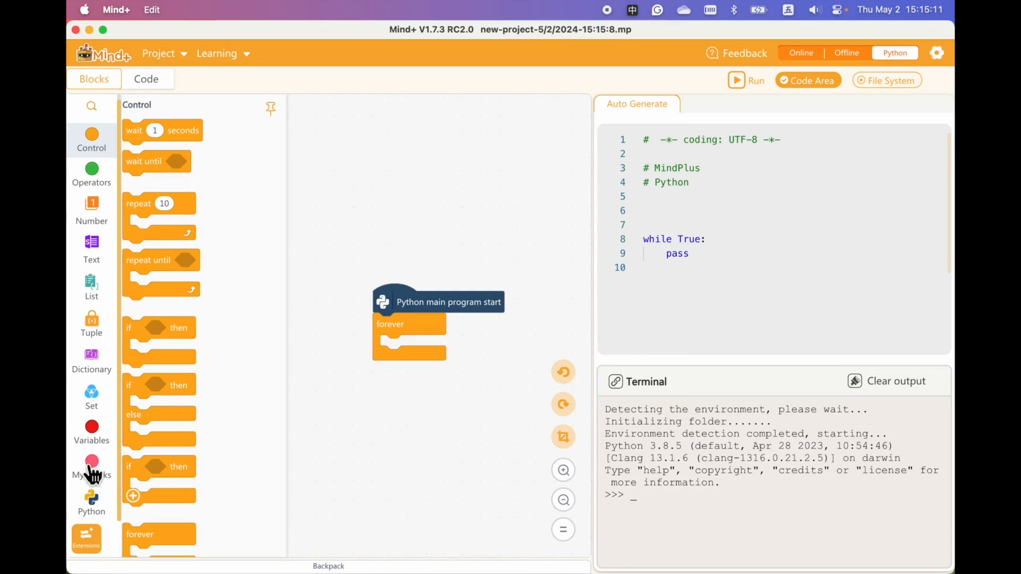
Fill the forever loop with Auto open serial port, Perform sit and Perform standup blocks.
left_click(85, 537)
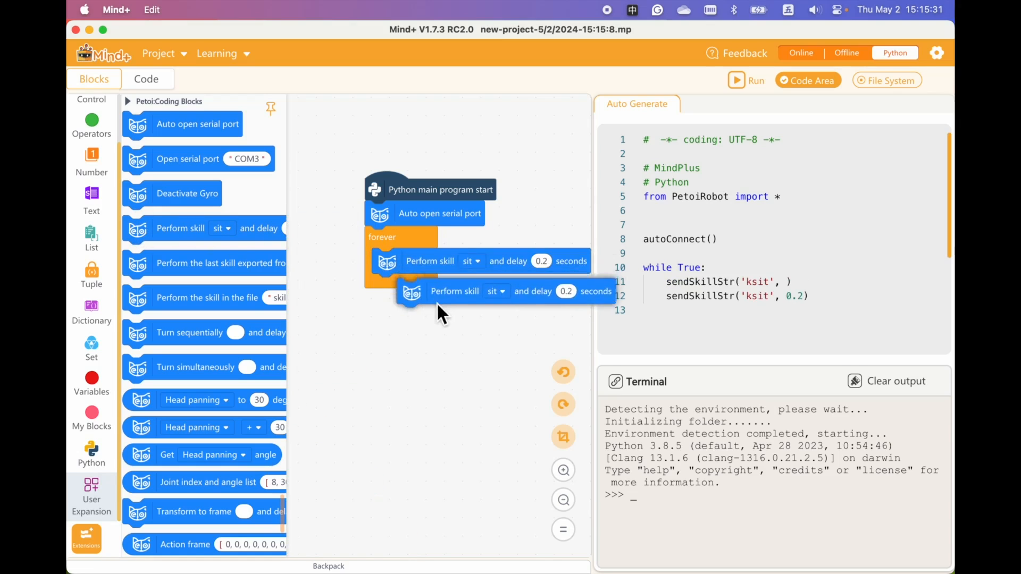
left_click(471, 291)
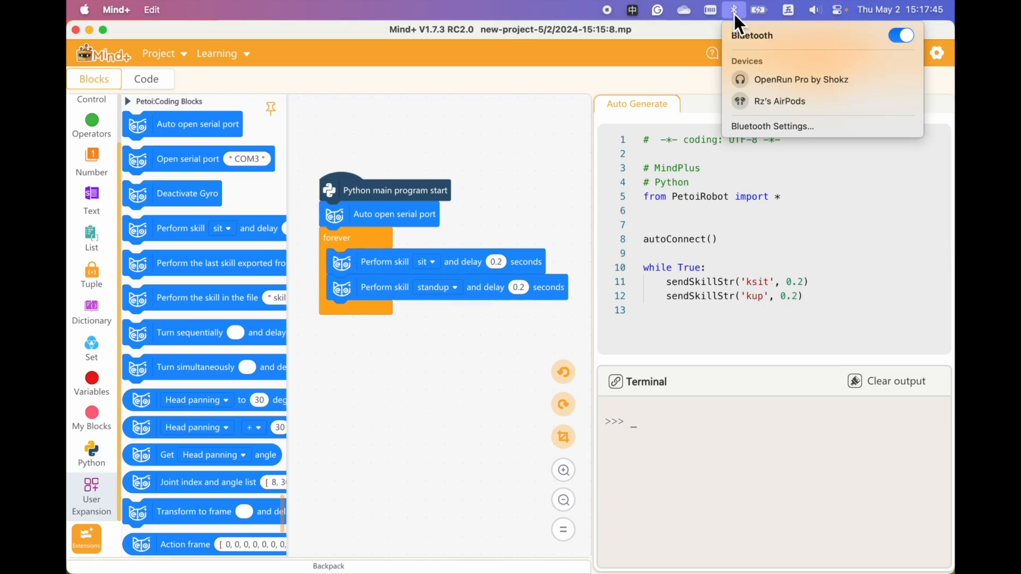
Close the Bluetooth list, run the sit/standup program on the Bittle, then stop it.
left_click(772, 127)
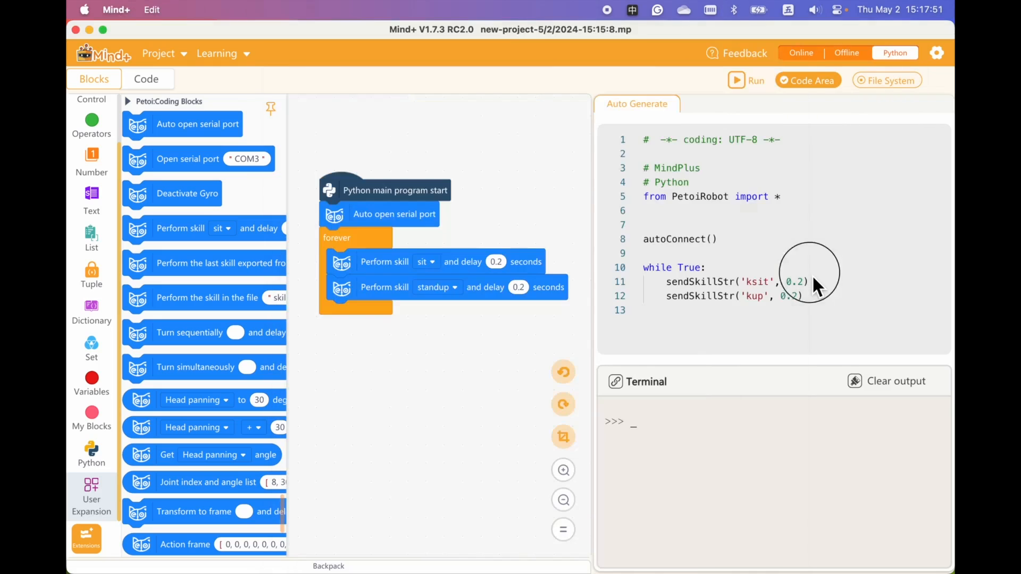
left_click(737, 79)
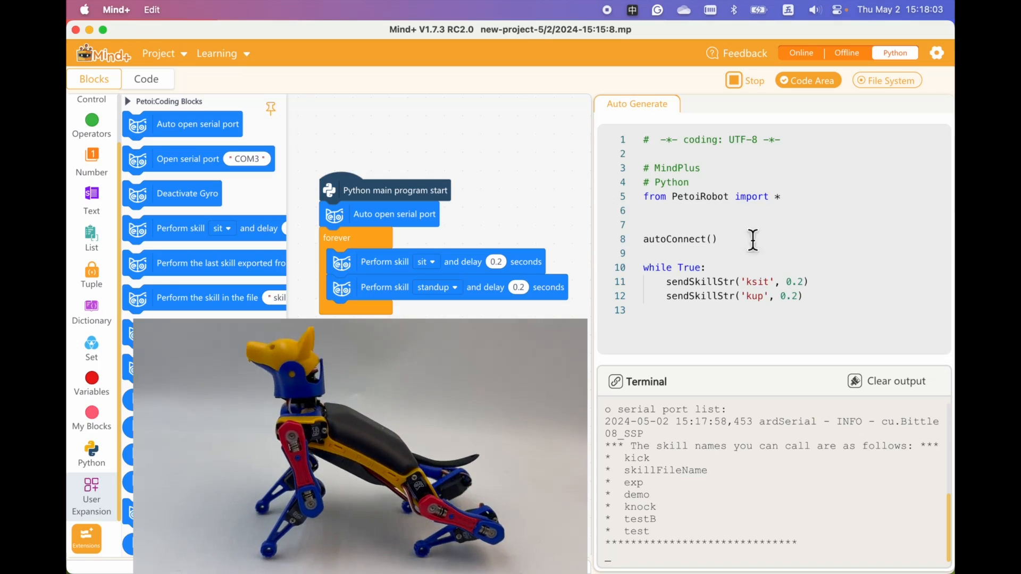
left_click(741, 80)
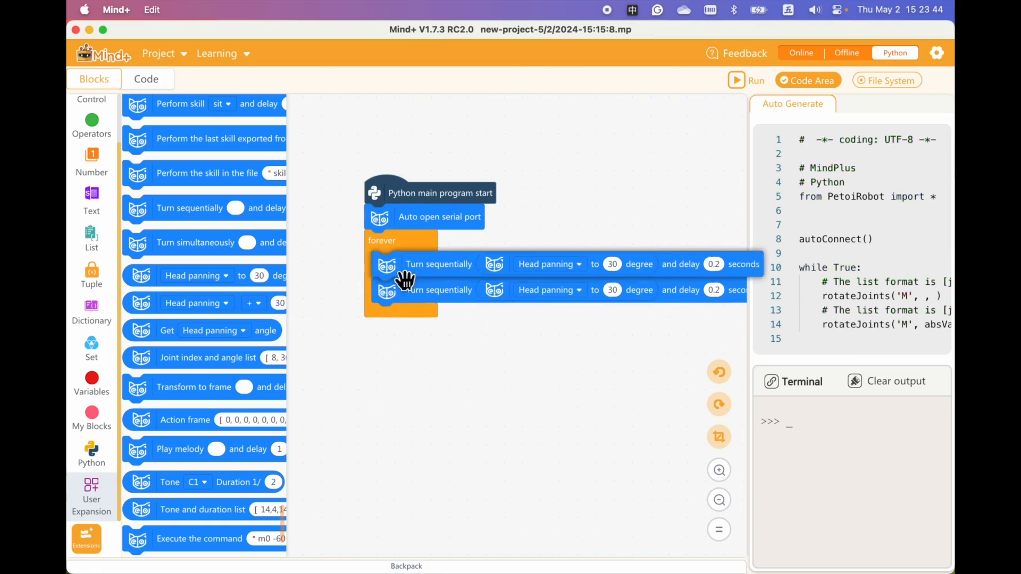
Add a second Head panning turn at -30 degrees, run the loop, then stop it.
left_click(611, 290)
type("-30")
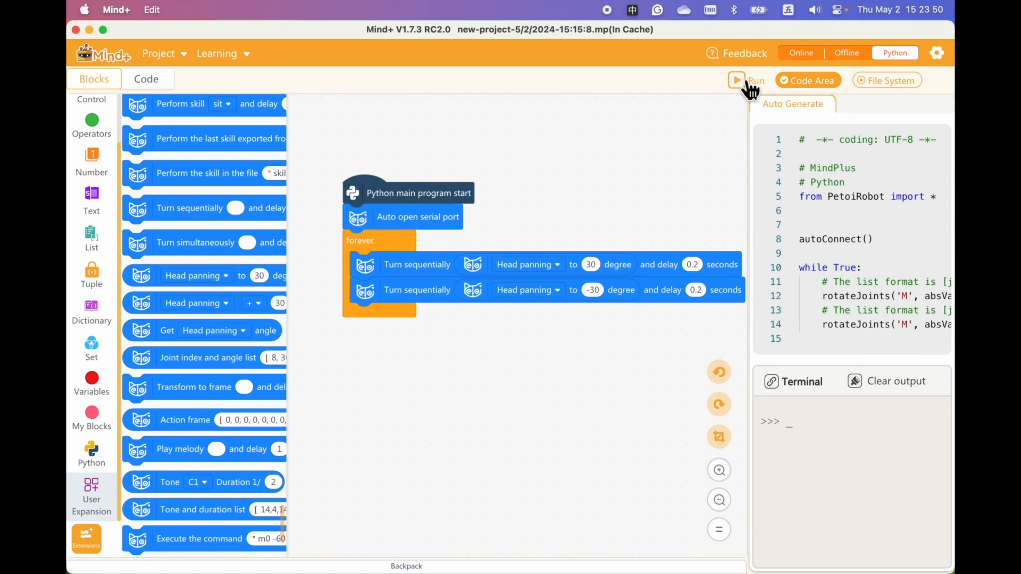
left_click(736, 80)
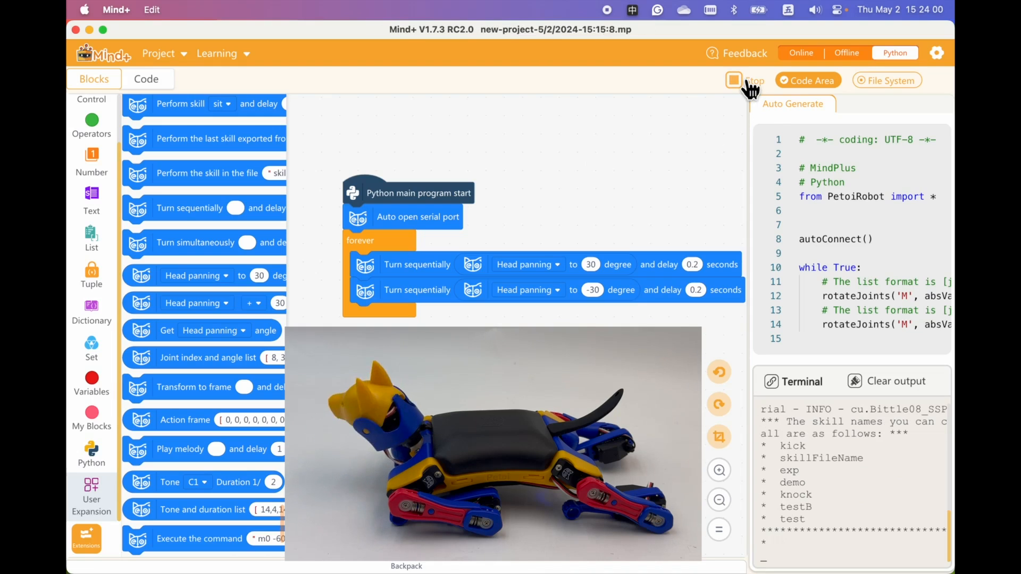
left_click(734, 79)
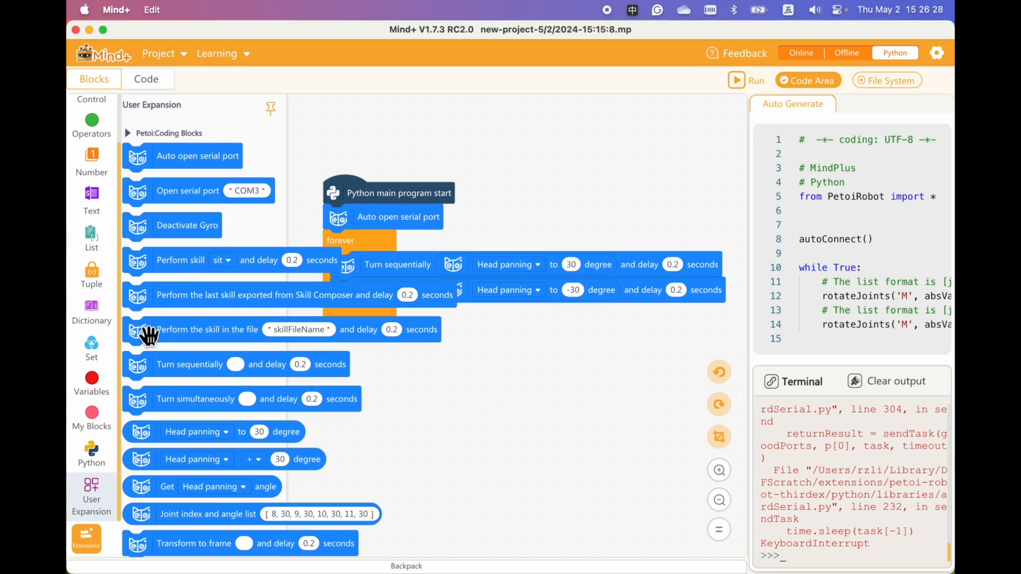
Join LF arm and RF arm joints, both at 0 degrees, with a + operator.
left_click(91, 124)
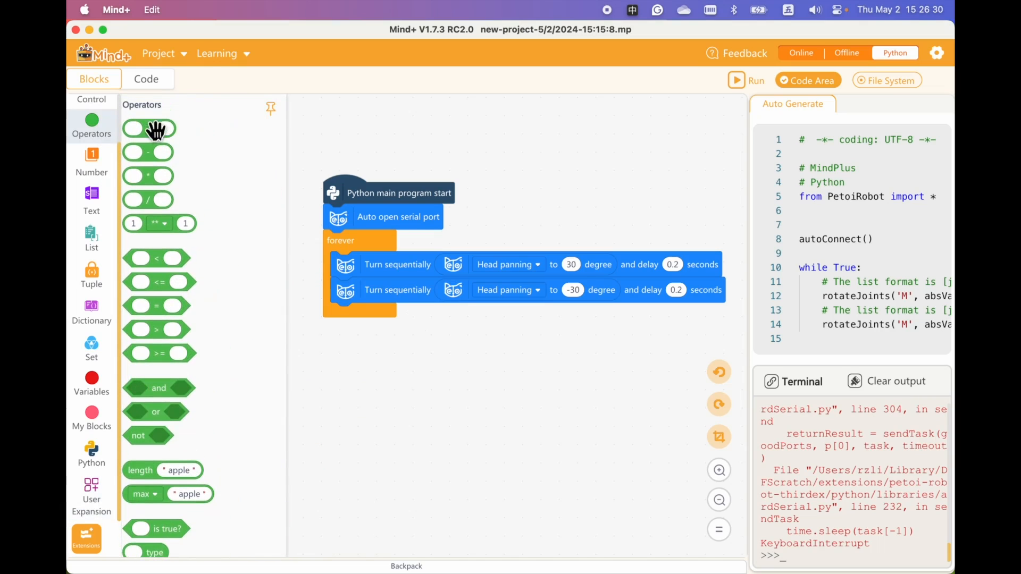
left_click_drag(149, 128, 524, 195)
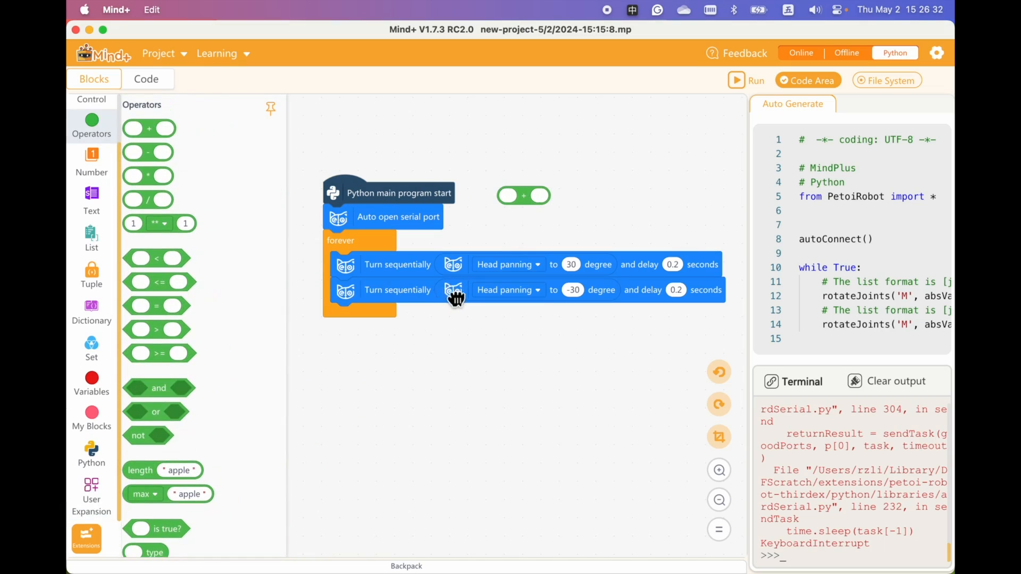
right_click(456, 289)
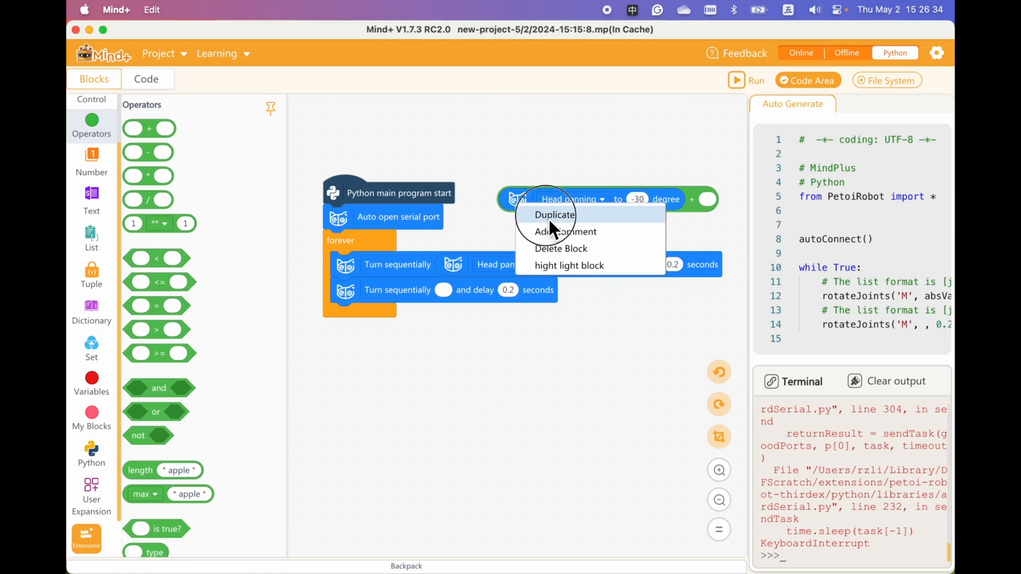
left_click(554, 215)
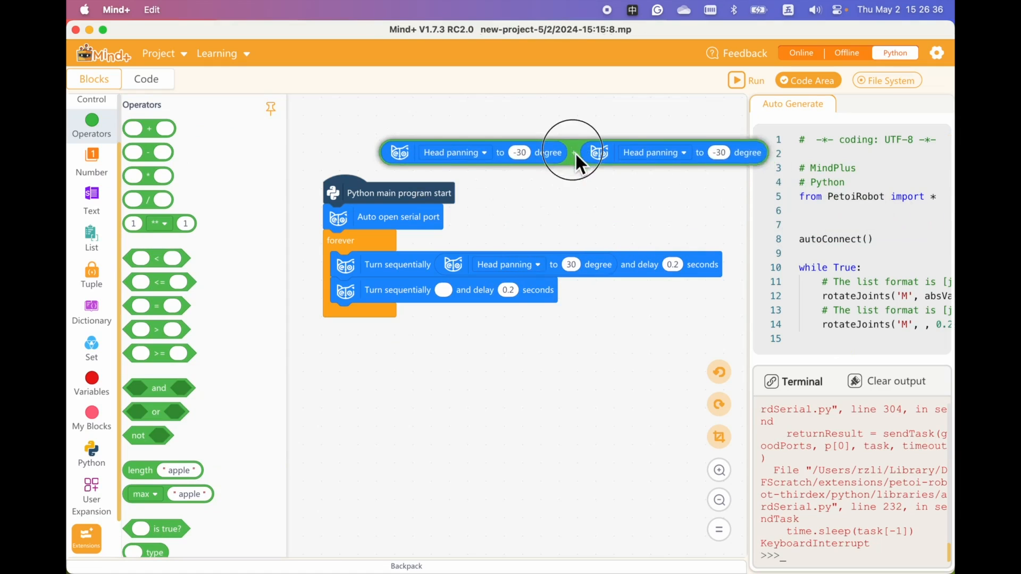
left_click(455, 153)
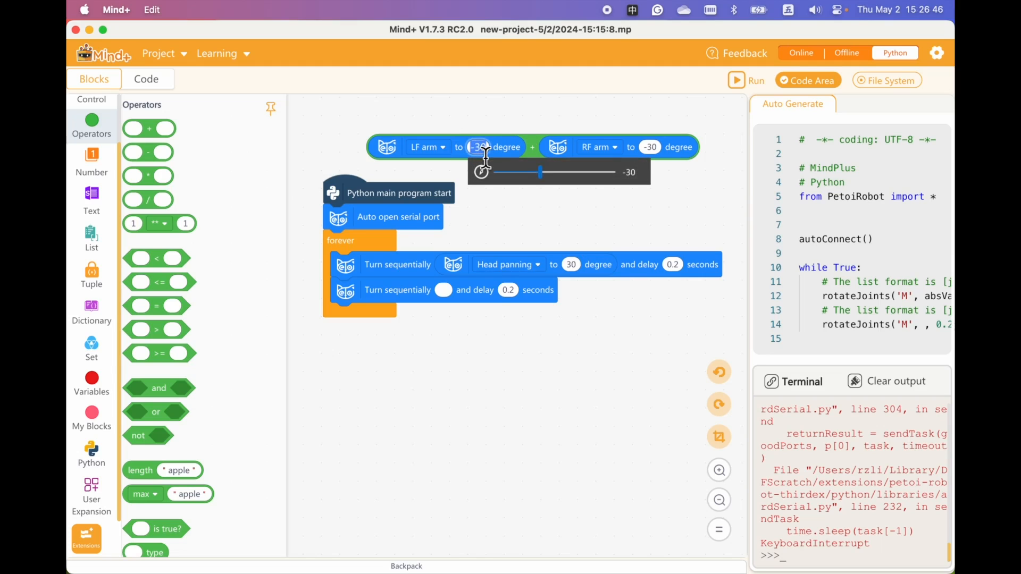
left_click(643, 146)
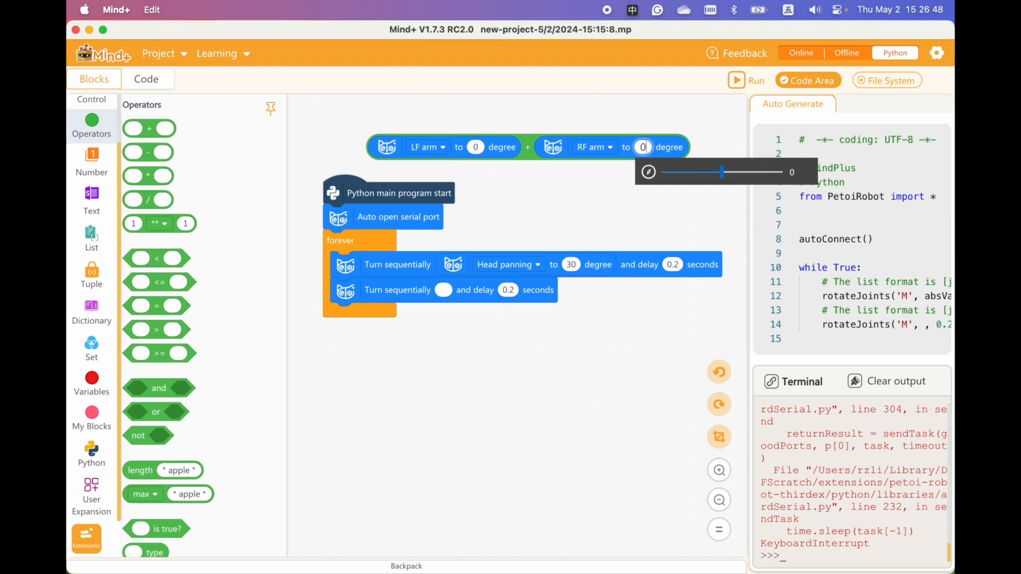
left_click_drag(528, 146, 576, 232)
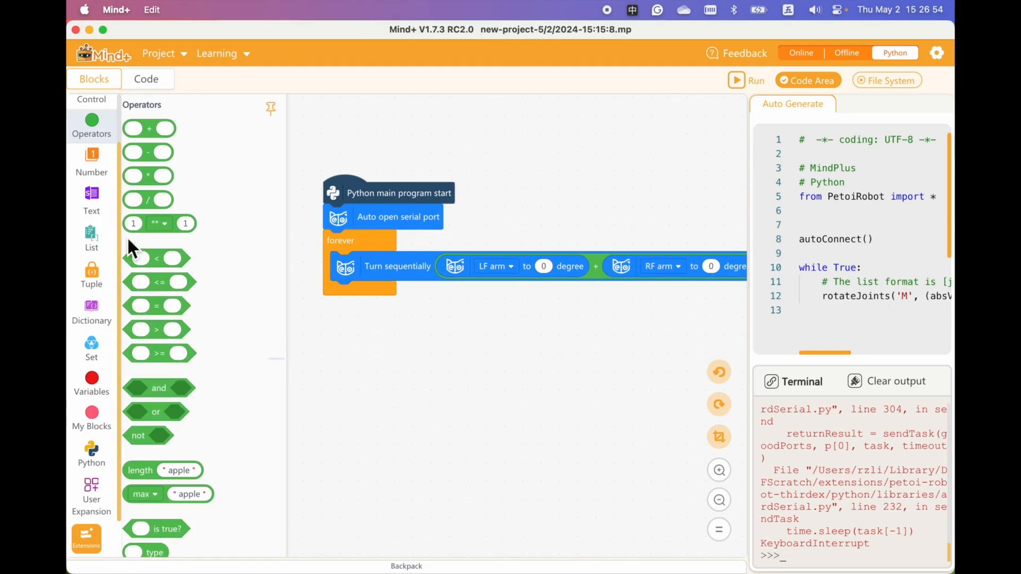
Append a Perform rest skill after the arm turn, run it on the robot, then stop.
left_click(91, 495)
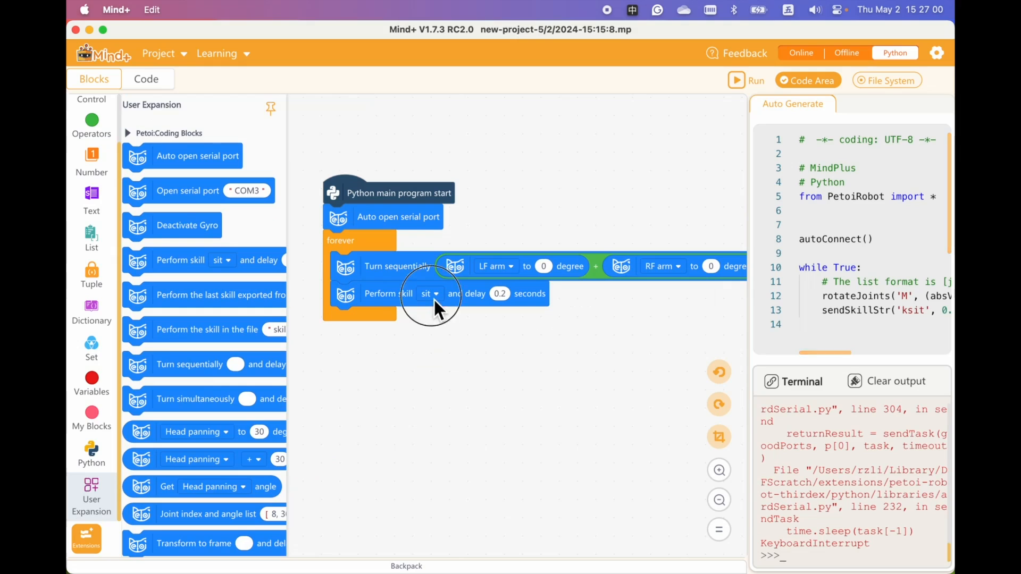
left_click(429, 293)
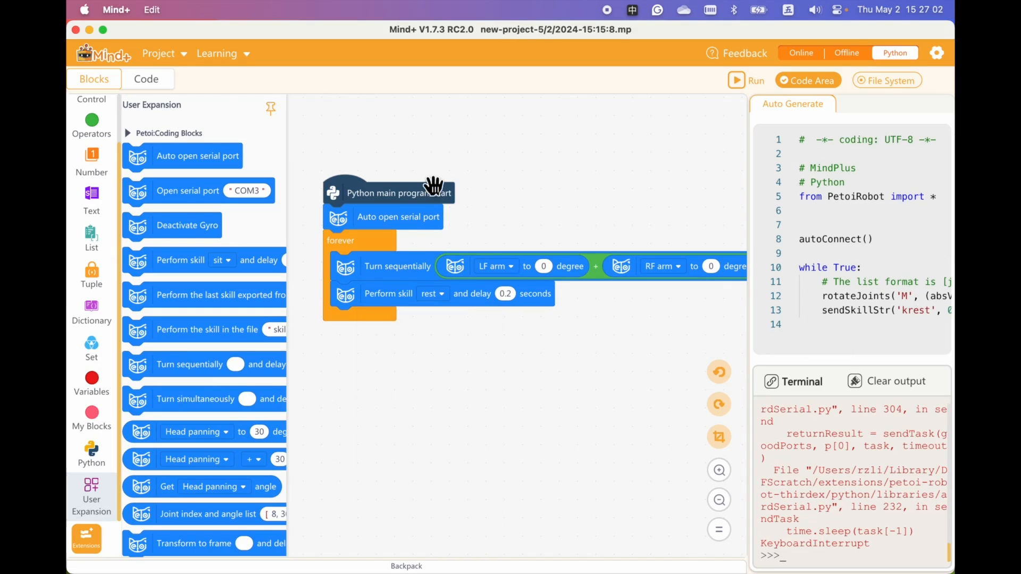
left_click(746, 79)
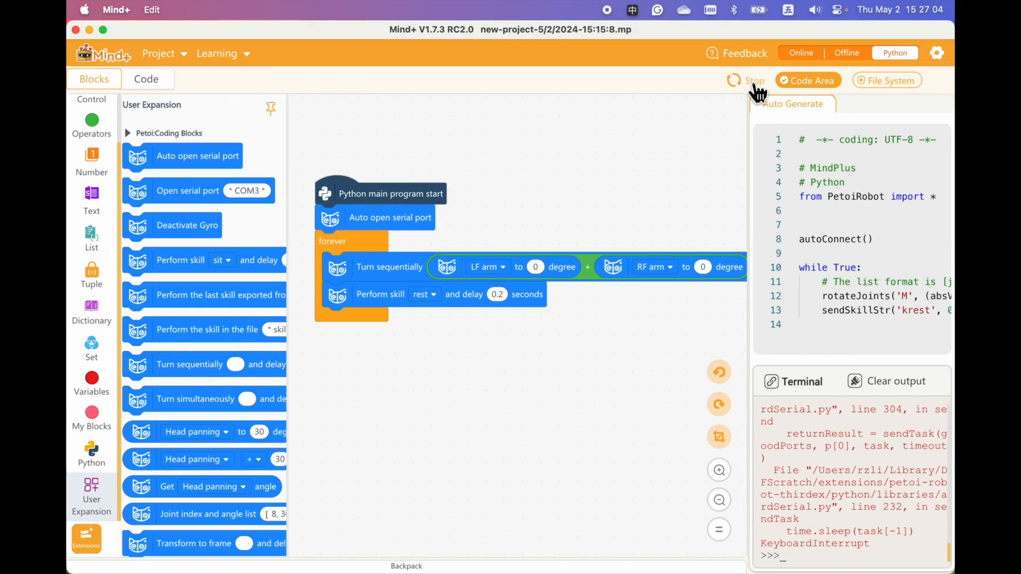
left_click(734, 80)
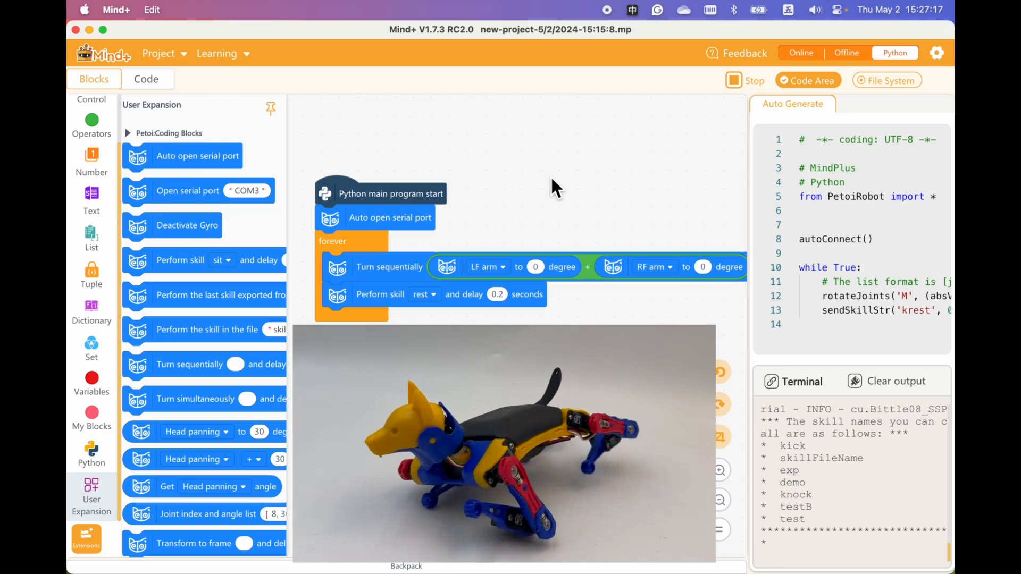
left_click(734, 80)
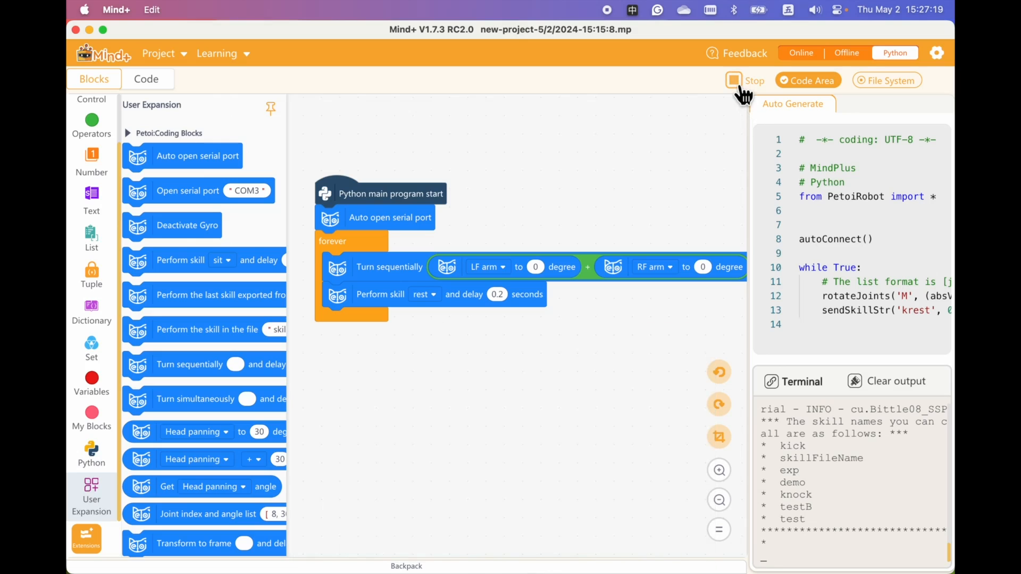
mouse_move(734, 80)
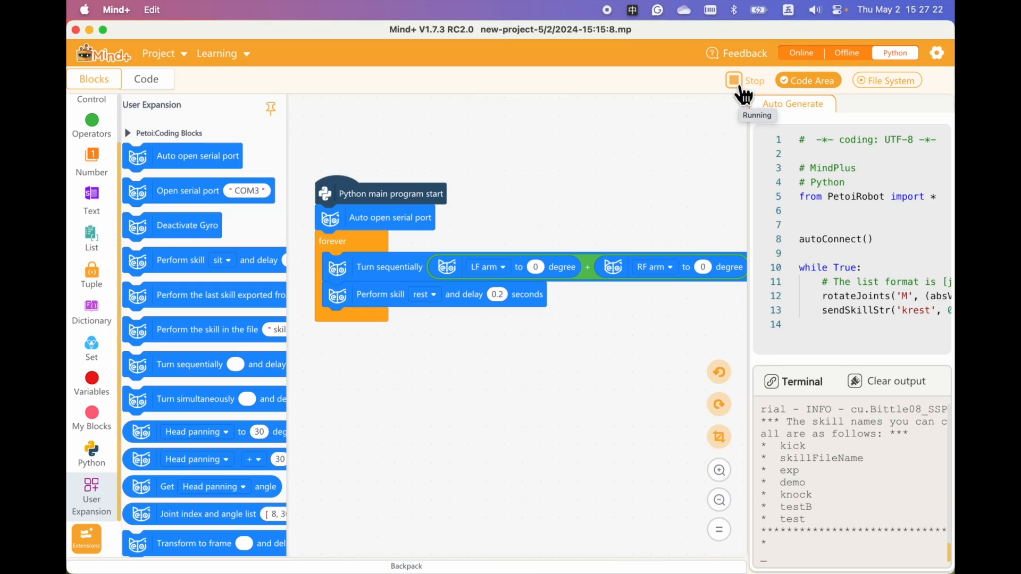
left_click(733, 81)
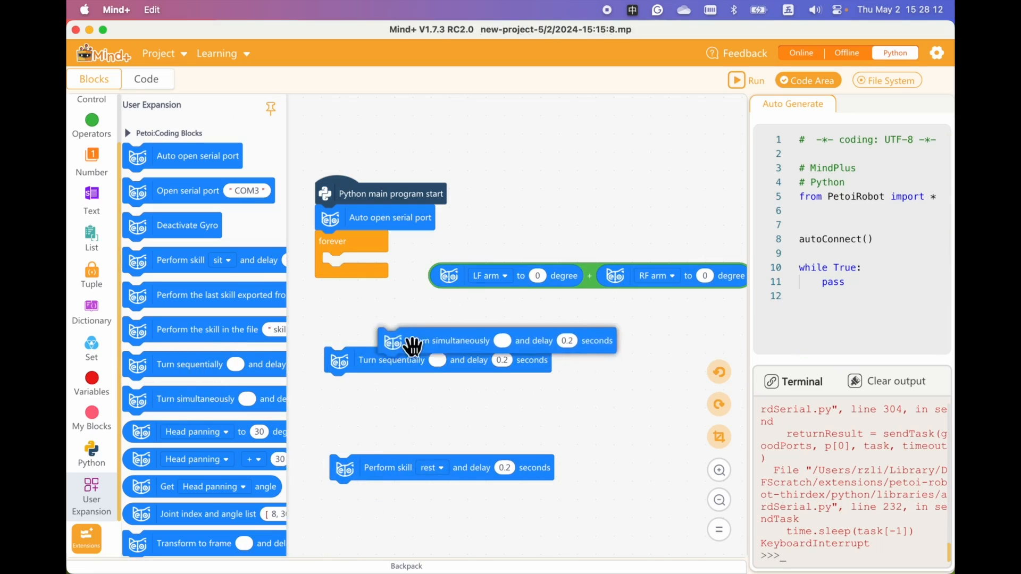
Switch the arm turn to Turn simultaneously, run it on the robot, then stop.
left_click_drag(417, 340, 365, 265)
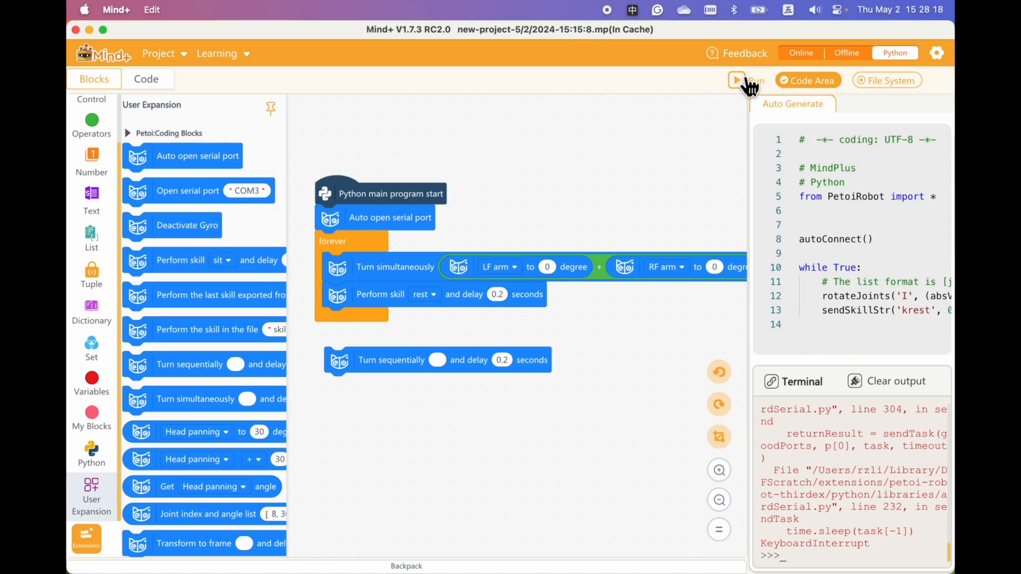
left_click(737, 80)
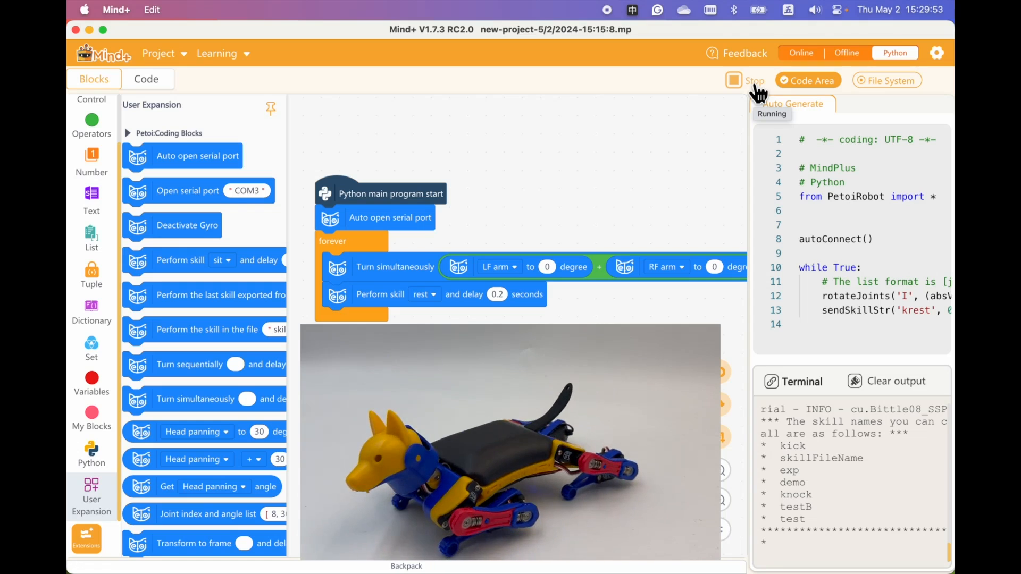
left_click(734, 80)
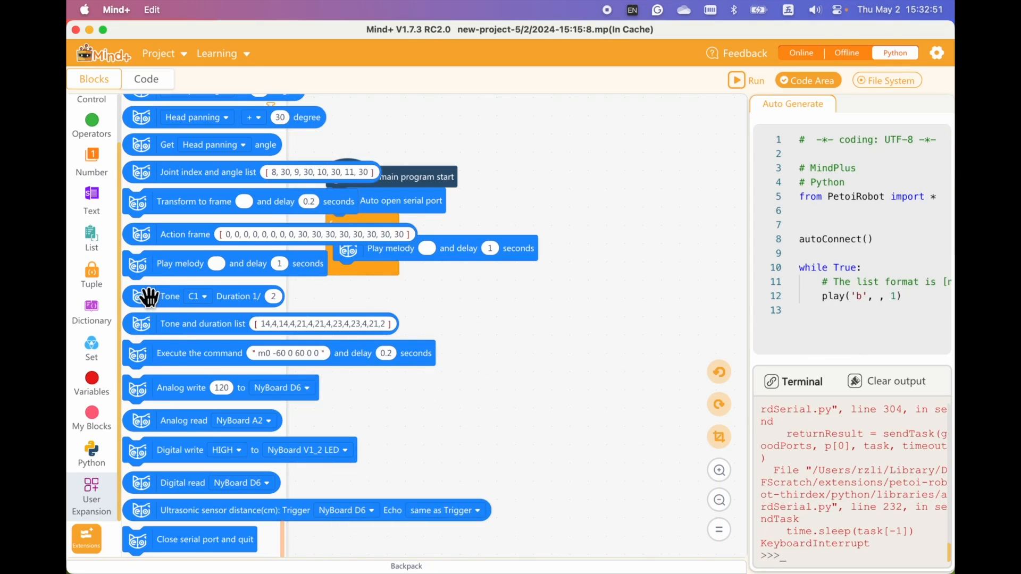
Duplicate the C1 Play melody block and set the copies to tones D1 and E1.
right_click(348, 249)
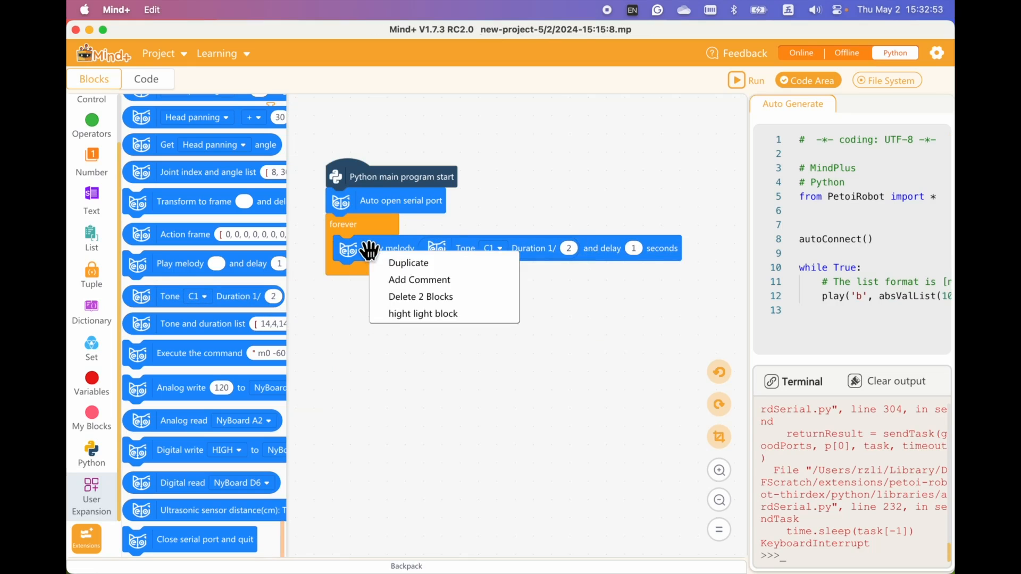
left_click(408, 262)
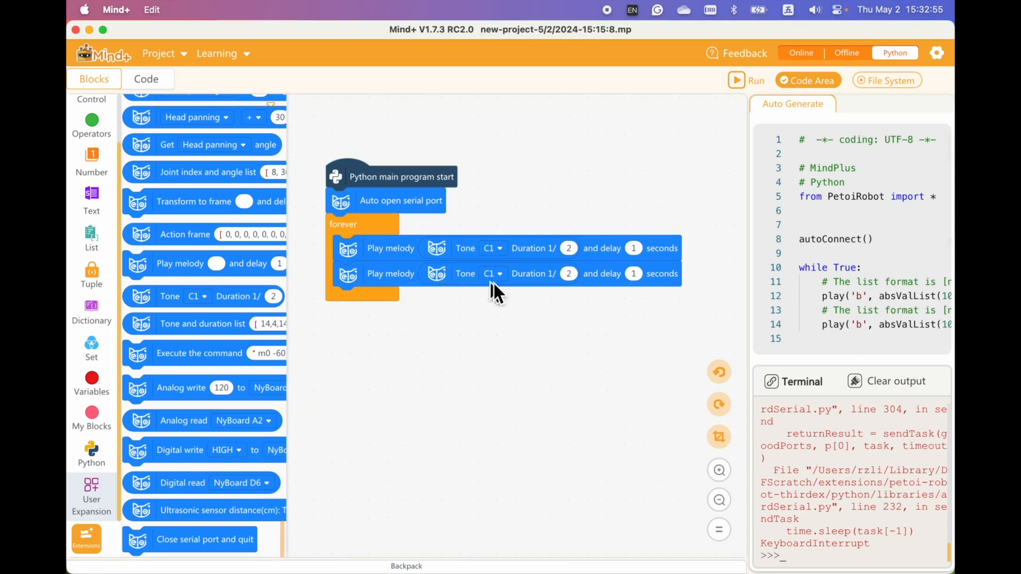
left_click(488, 274)
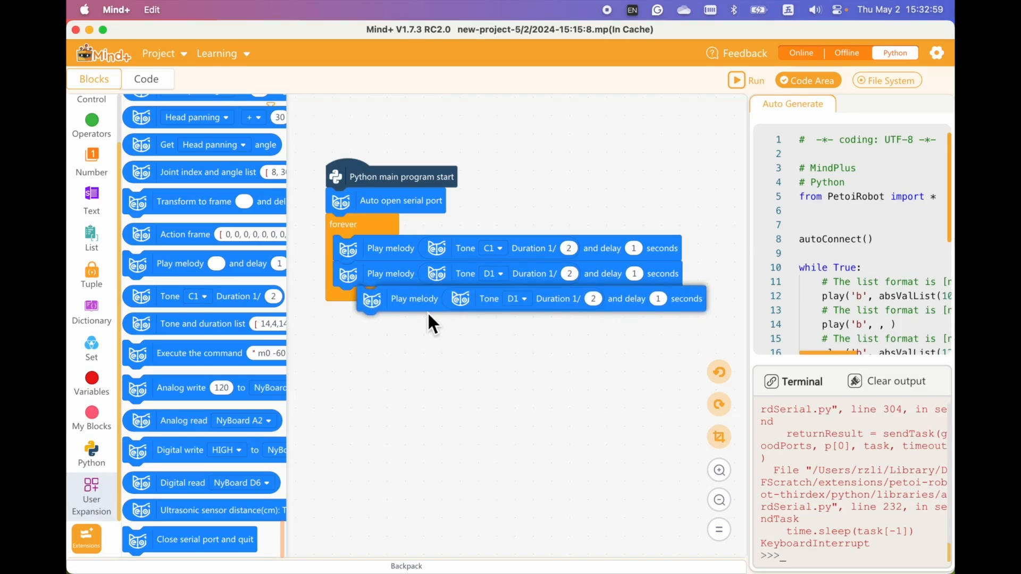
left_click(493, 299)
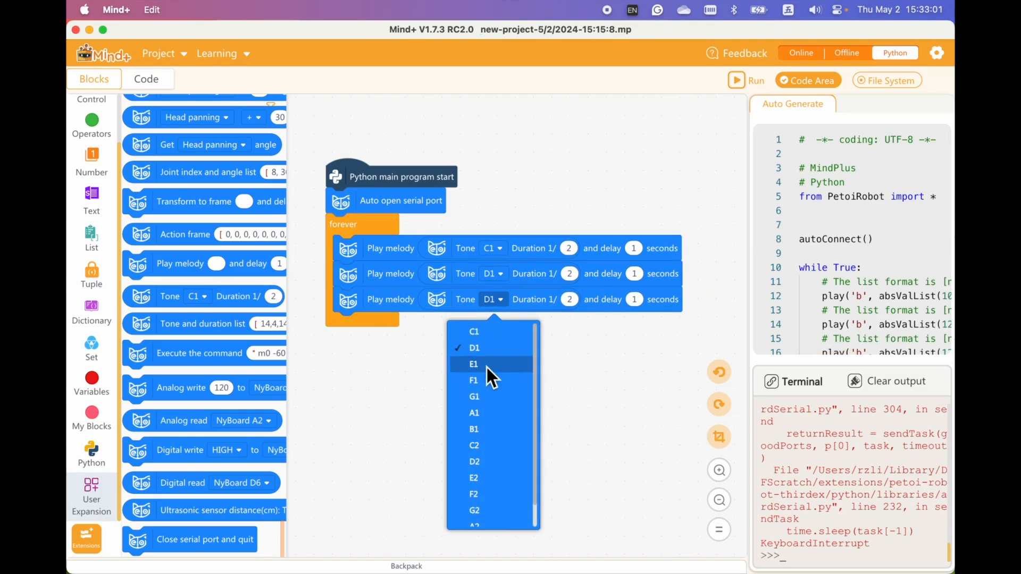
left_click(474, 363)
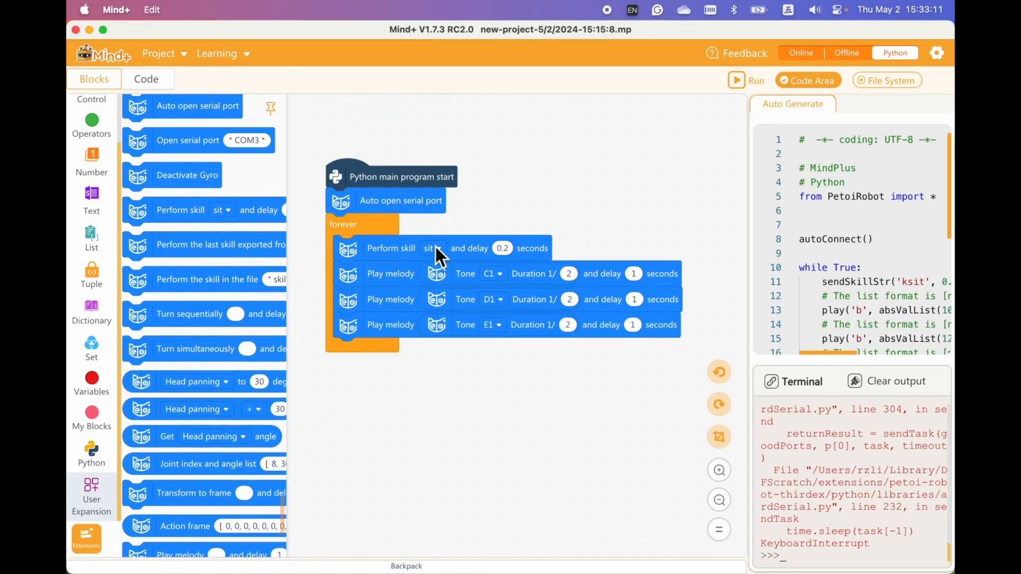
Put a standup skill before the notes and rest after them, then run the program.
left_click(433, 248)
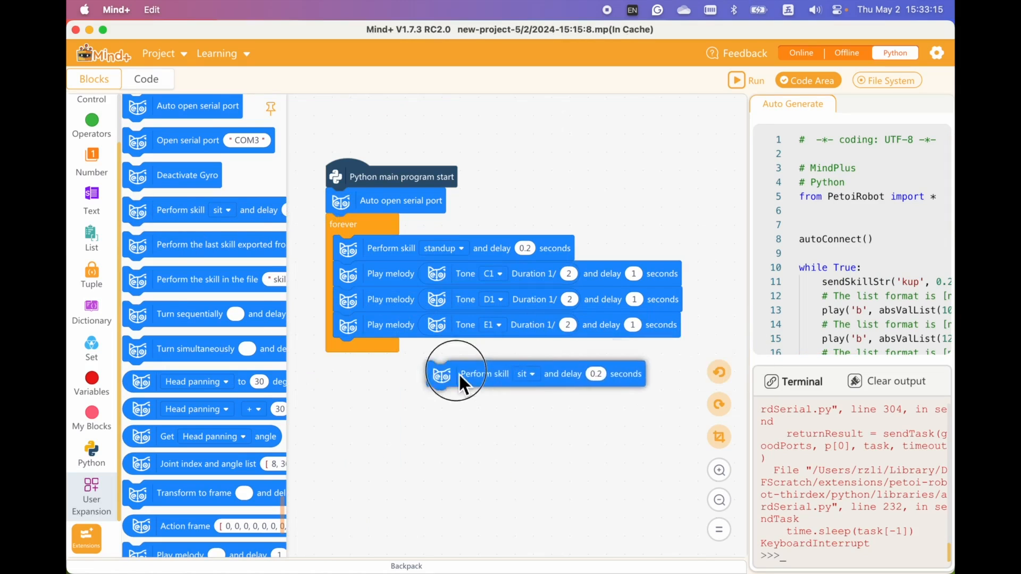
left_click(525, 373)
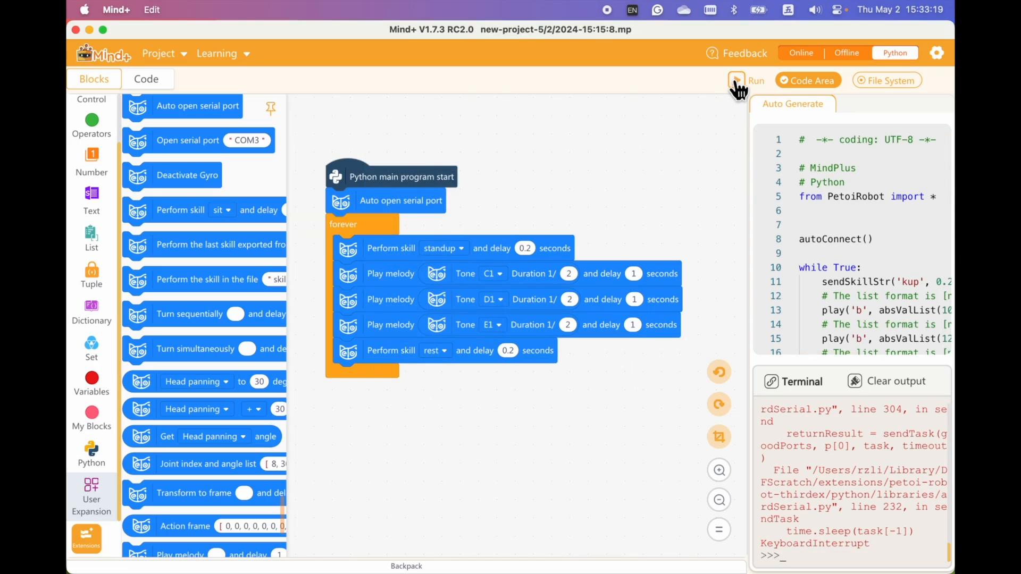
left_click(737, 80)
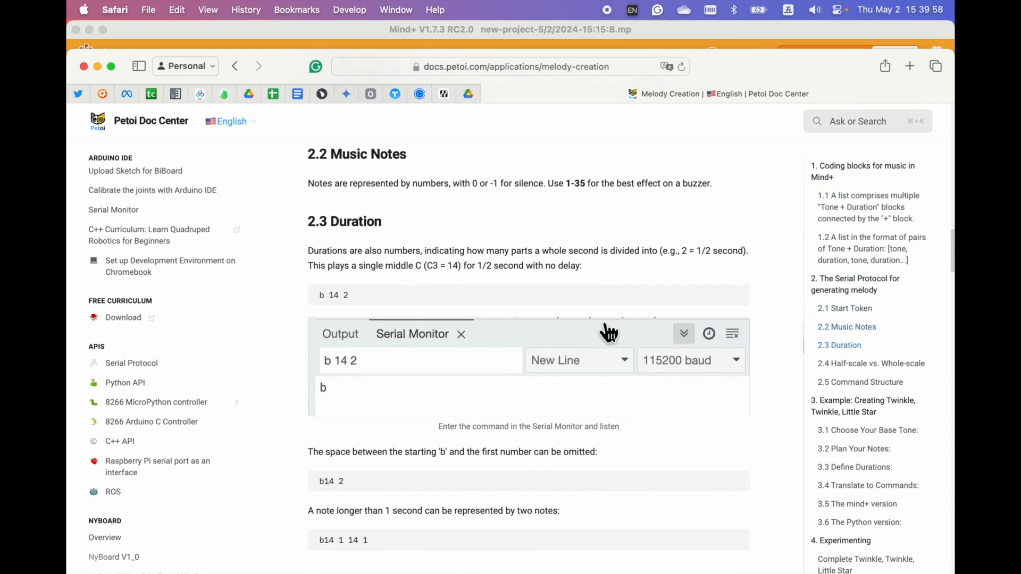
Scroll to the binary 'B' token example and select its melody number sequence.
scroll("down", 3)
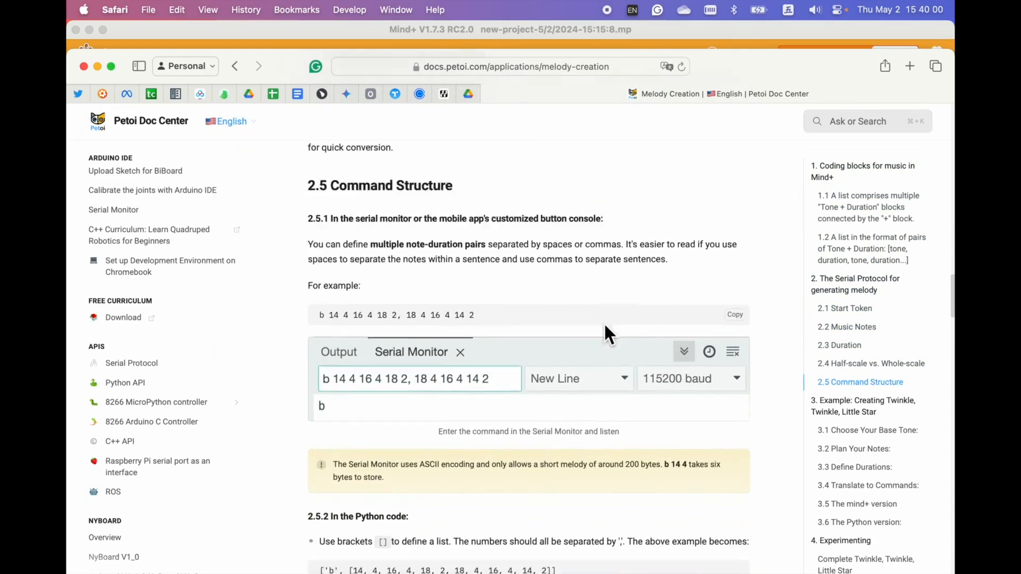
scroll("down", 3)
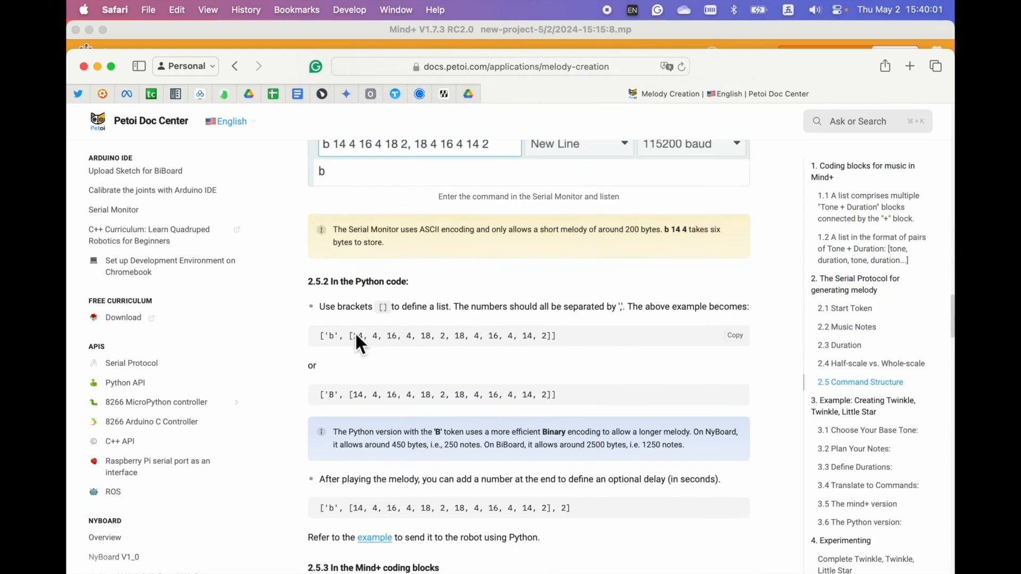
left_click_drag(348, 335, 552, 333)
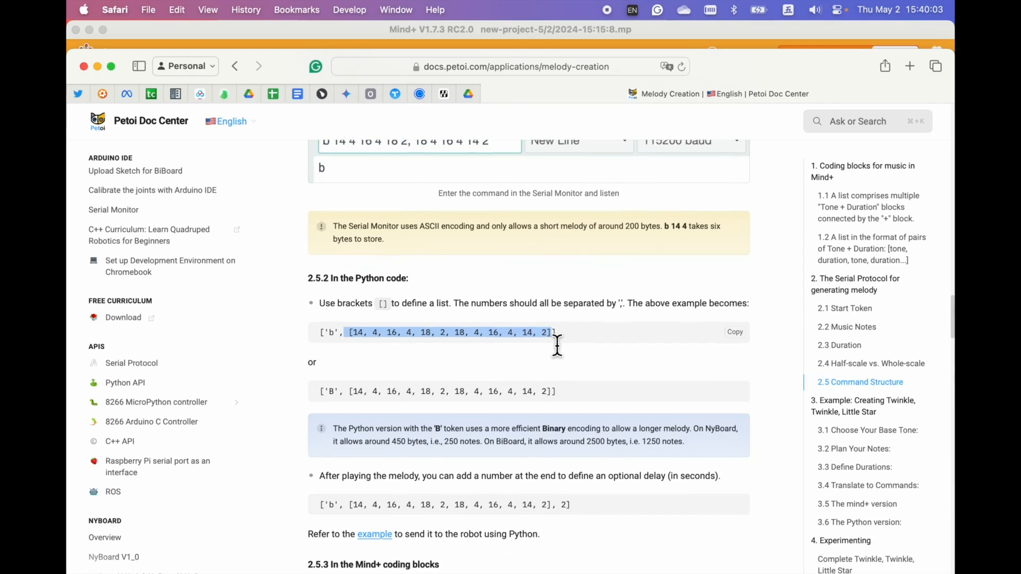
scroll("down", 3)
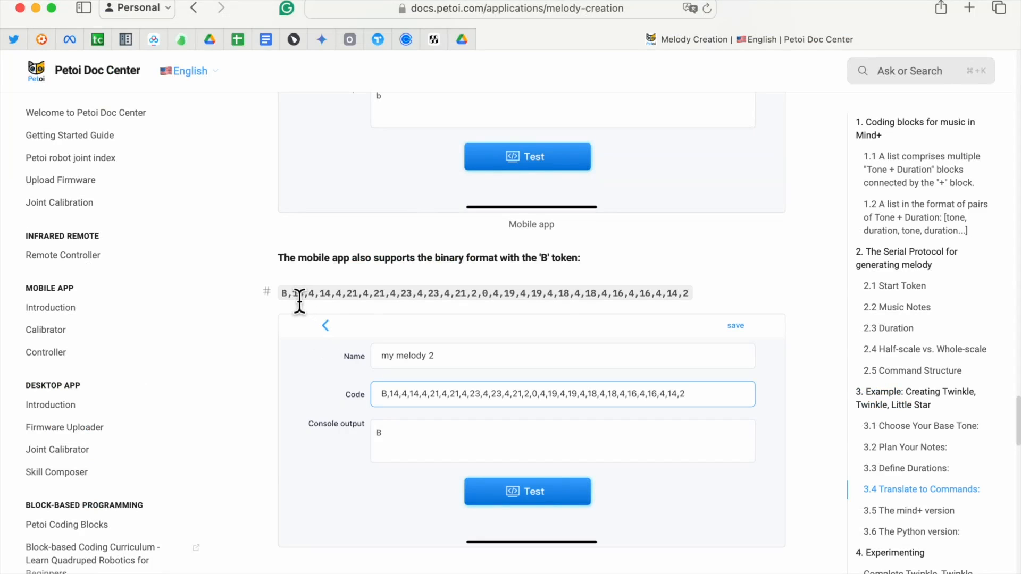
left_click_drag(296, 293, 687, 293)
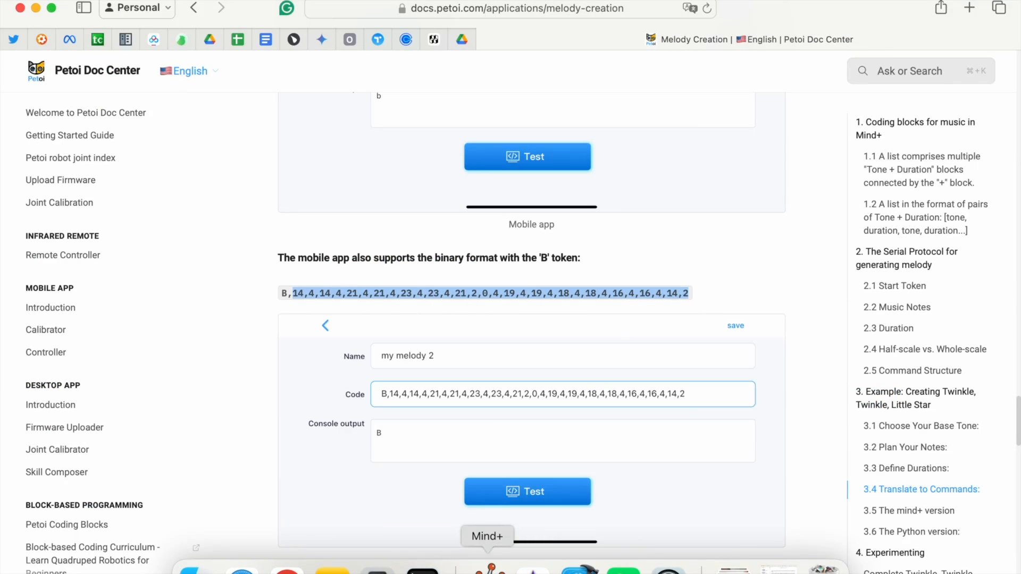
Swap the three notes for one melody of the copied note-duration list, then run and stop.
left_click(488, 536)
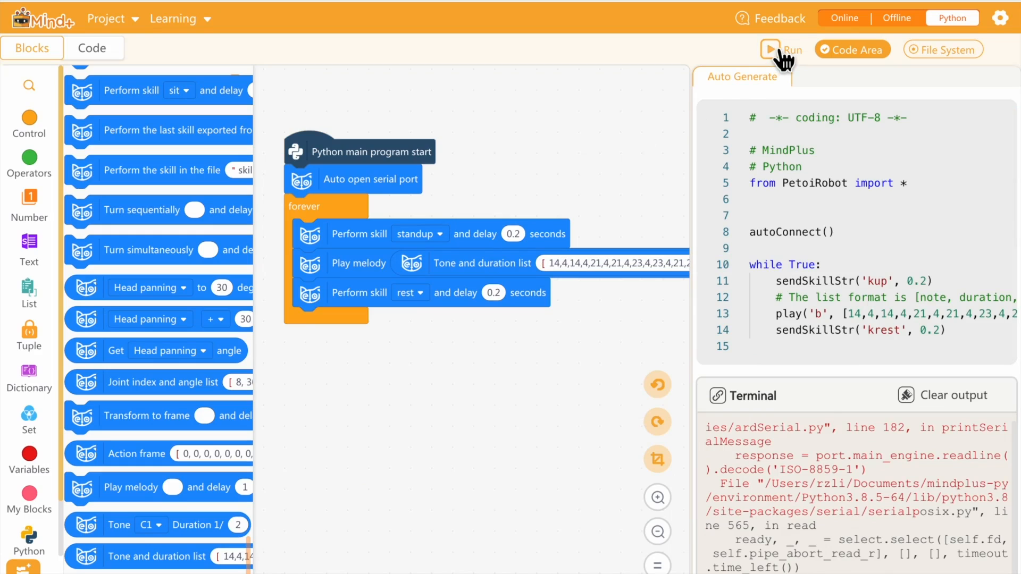
left_click(771, 49)
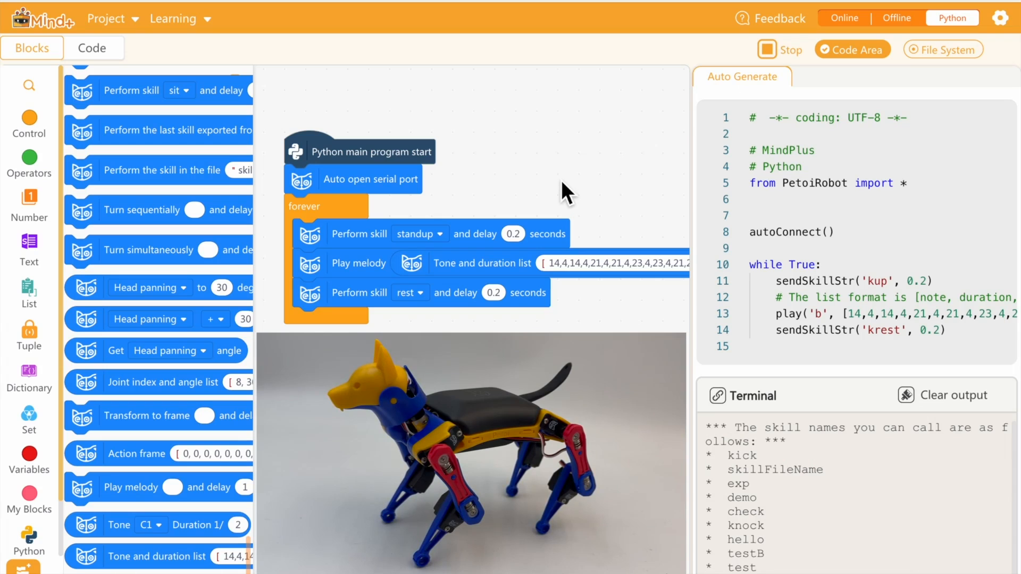
left_click(766, 49)
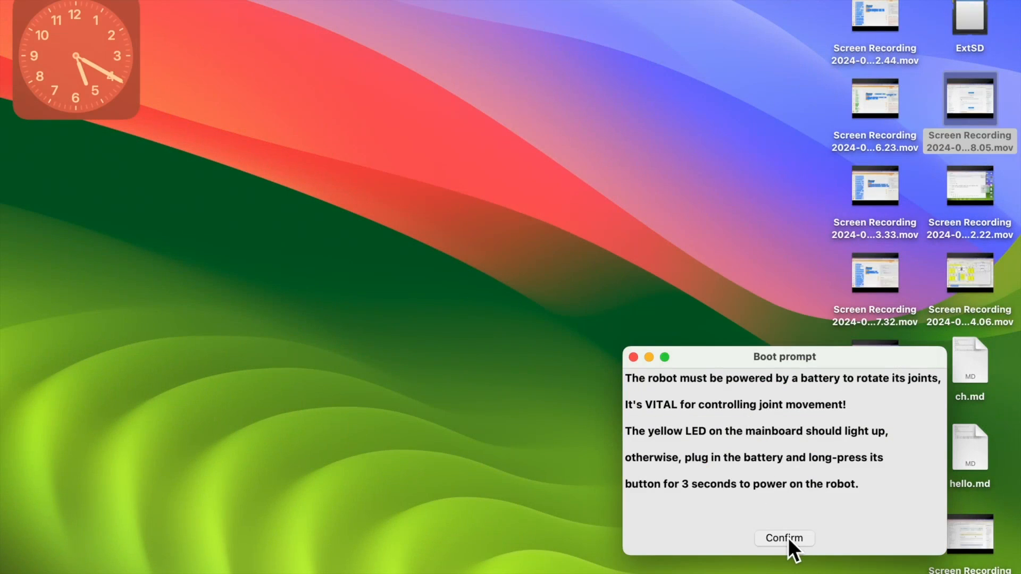
mouse_move(736, 381)
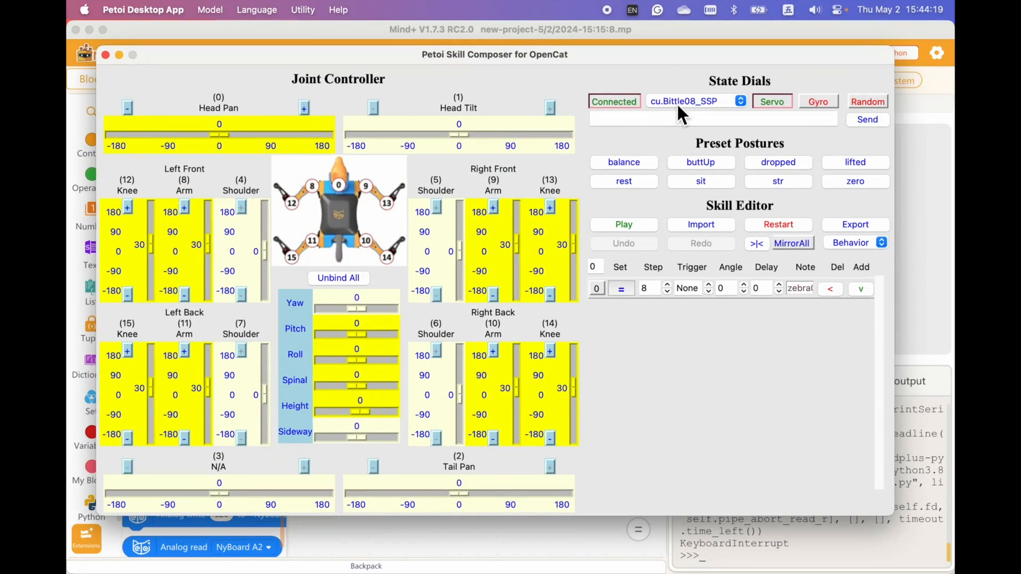
mouse_move(653, 144)
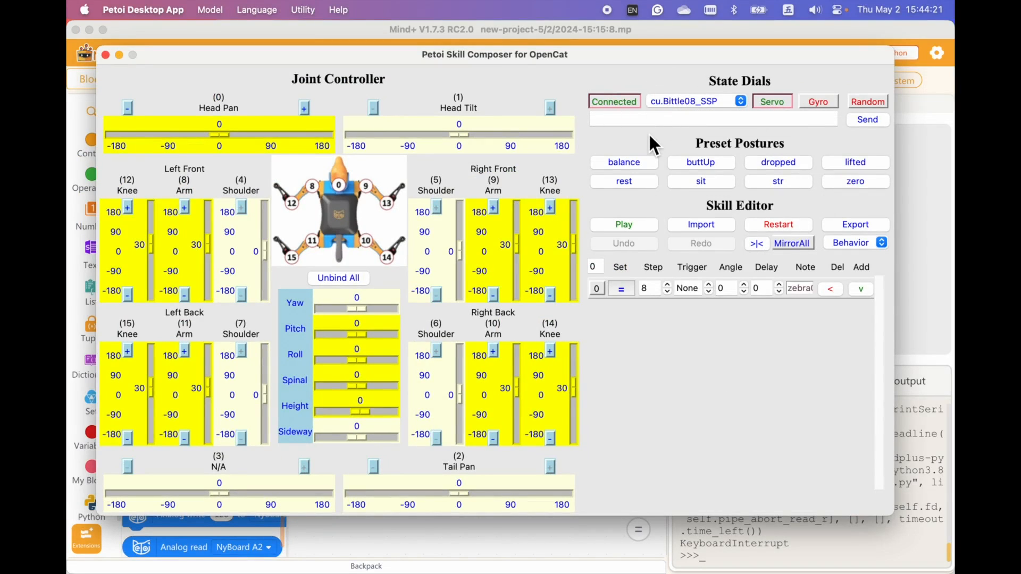
mouse_move(685, 194)
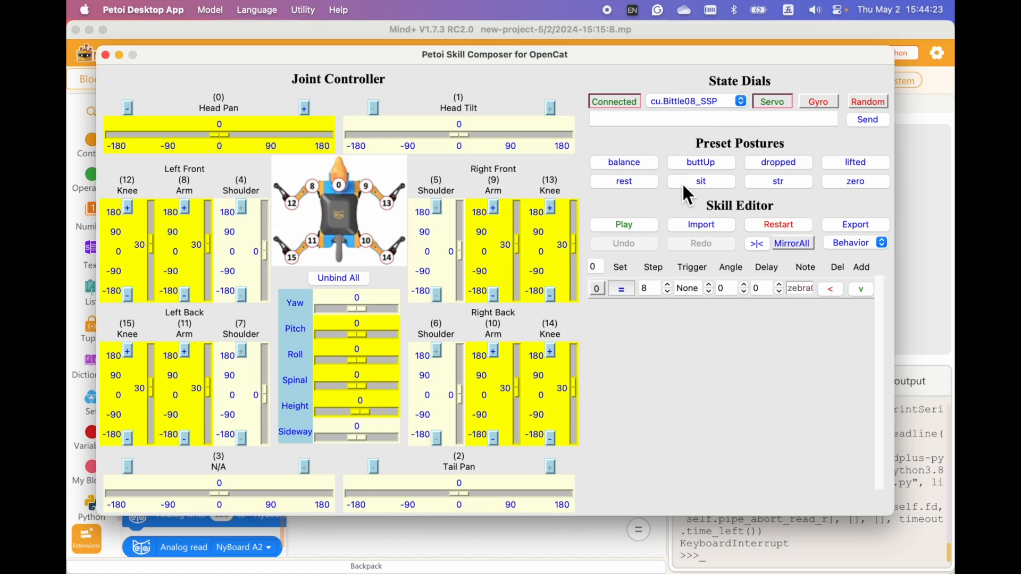
Put the Bittle in the sit pose and adjust its head and left front arm.
left_click(700, 181)
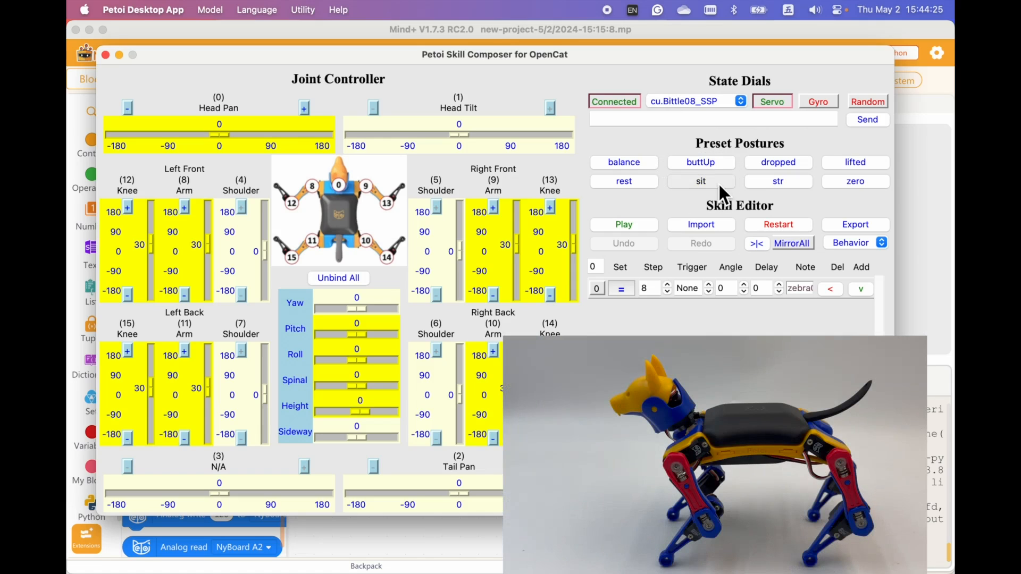
left_click(701, 181)
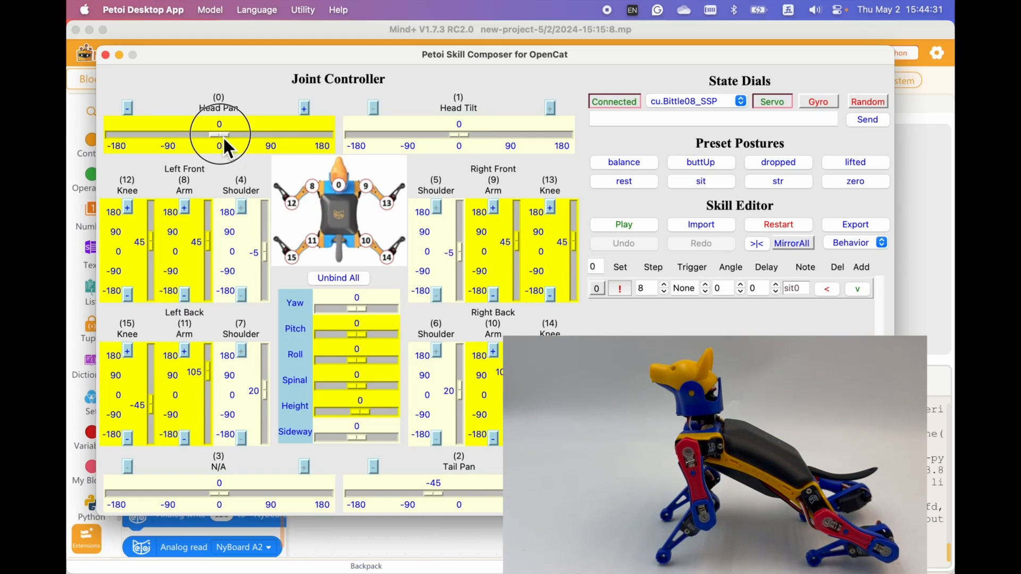
left_click_drag(218, 134, 193, 135)
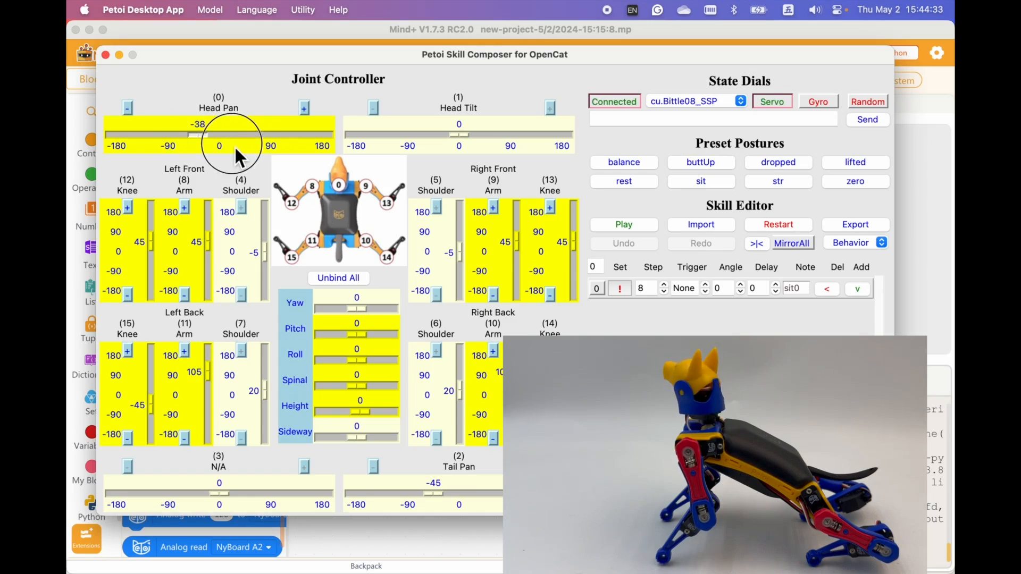
left_click_drag(195, 135, 215, 134)
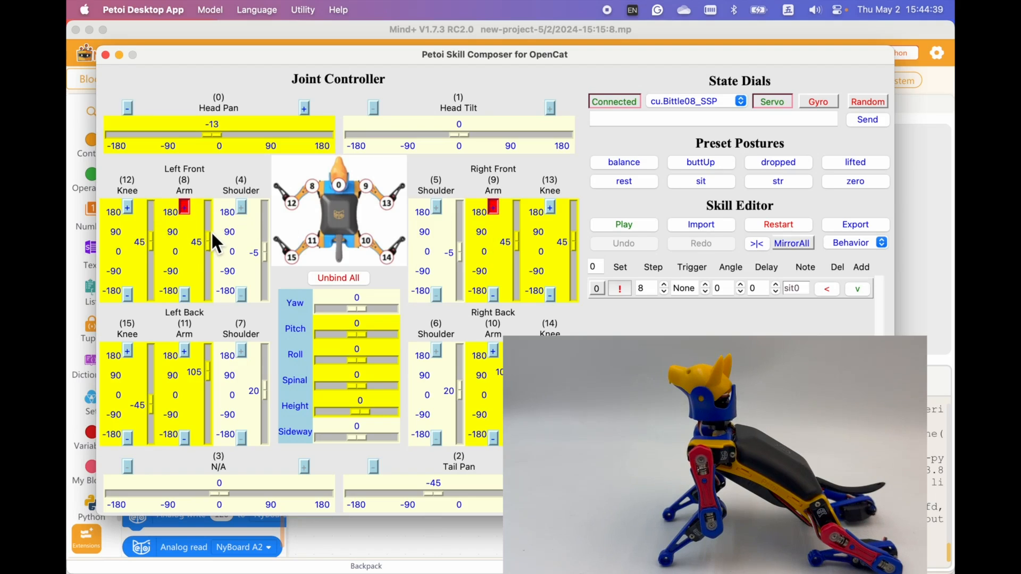
left_click_drag(198, 231, 197, 244)
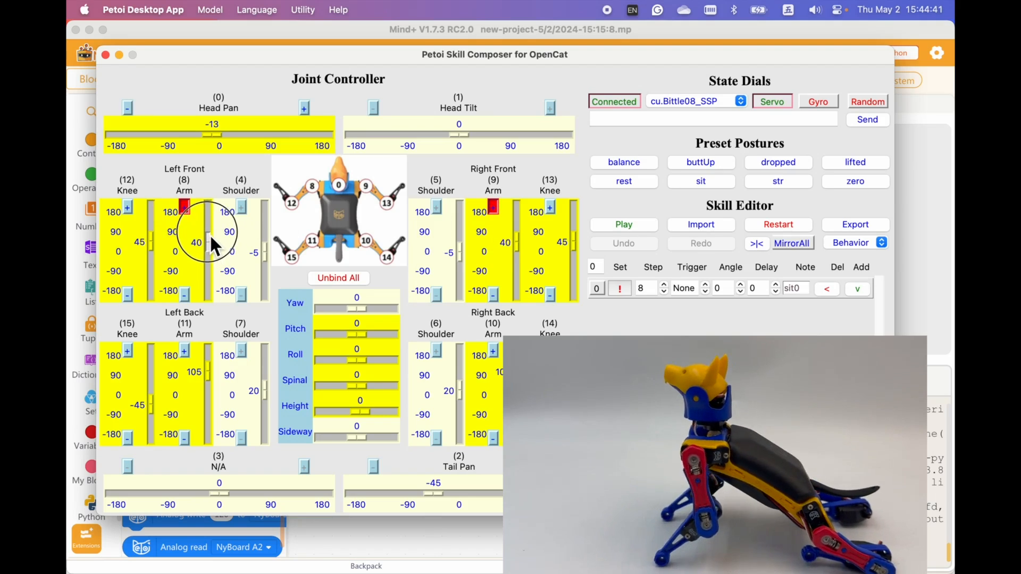
left_click_drag(206, 245, 205, 234)
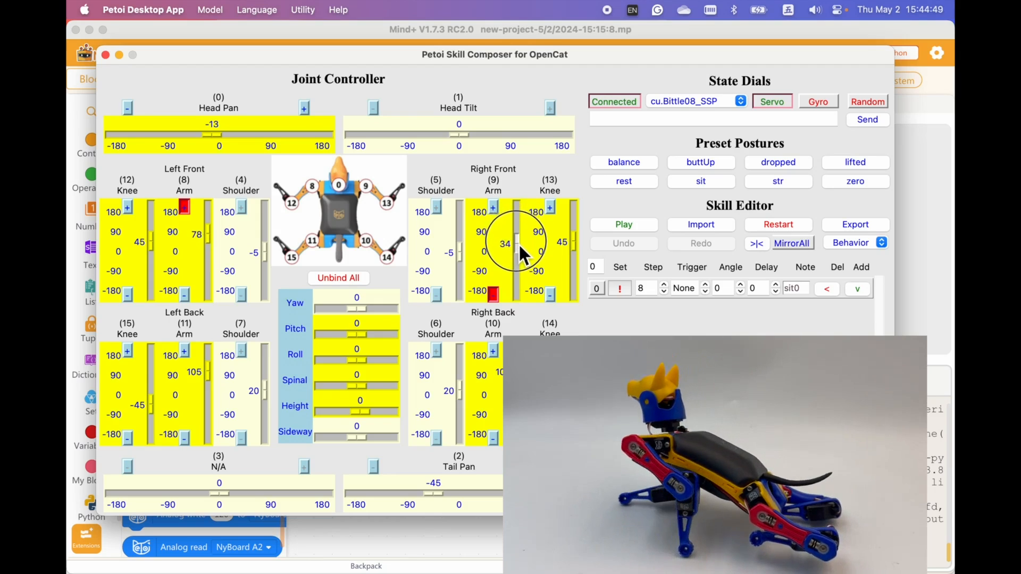
left_click_drag(515, 244, 515, 234)
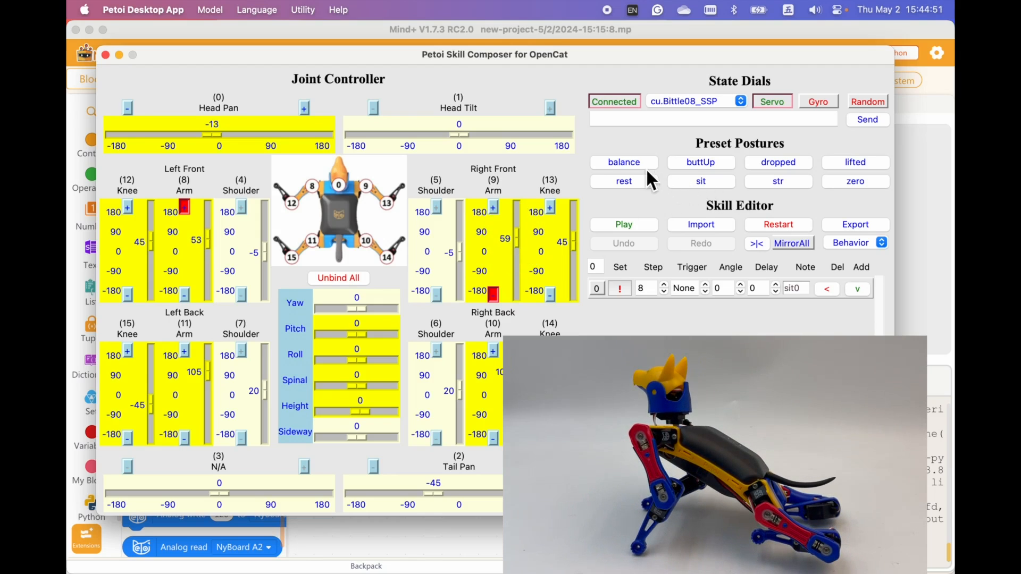
Set frame 0 to the balance posture and save a new frame with the sit pose.
left_click(700, 181)
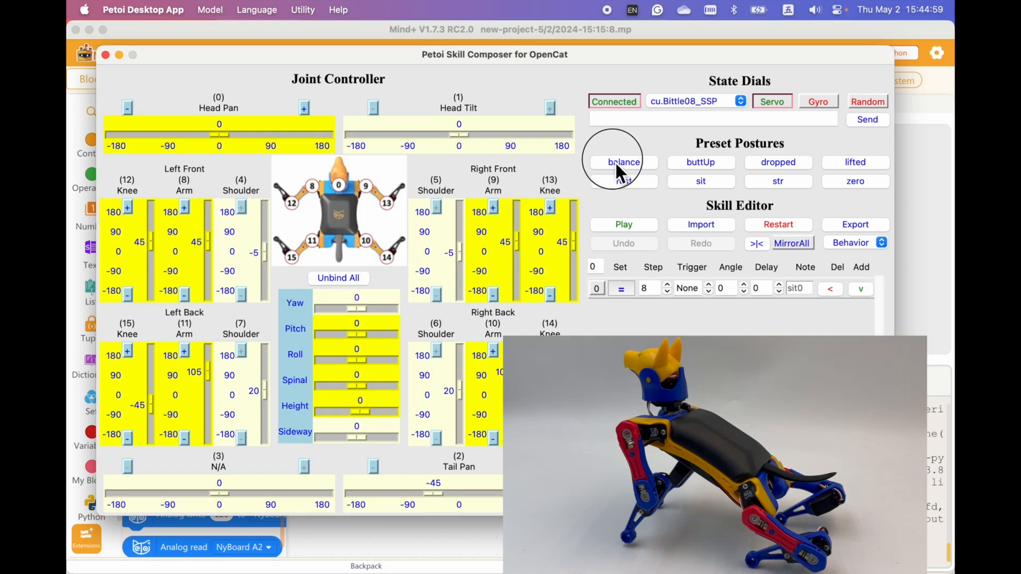
left_click(624, 162)
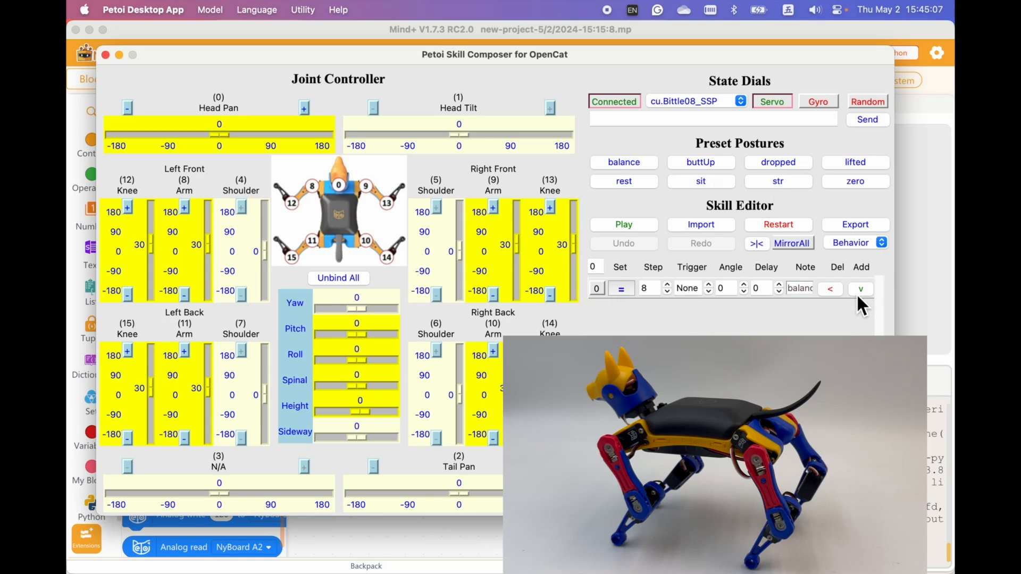
left_click(861, 288)
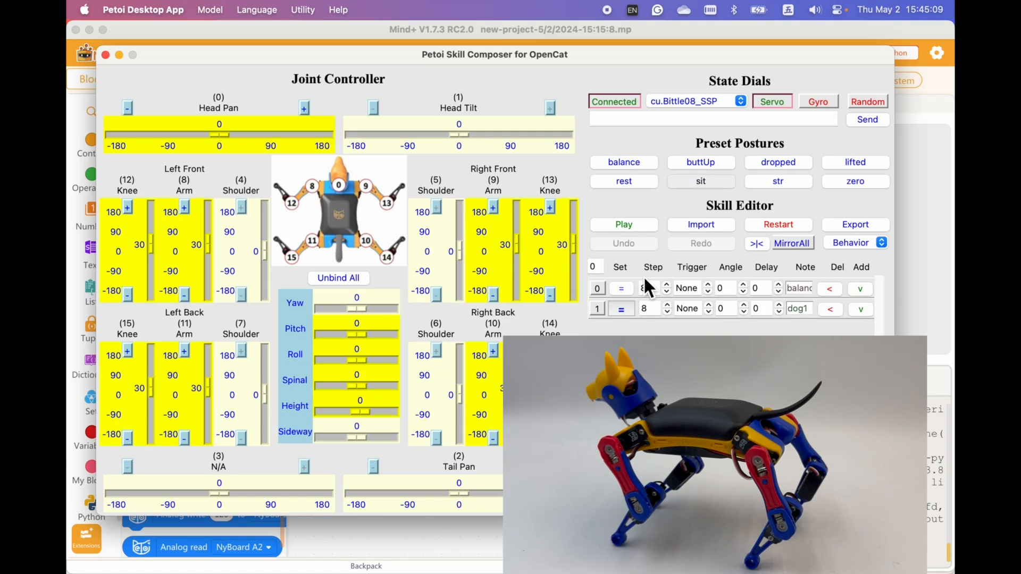
left_click(620, 308)
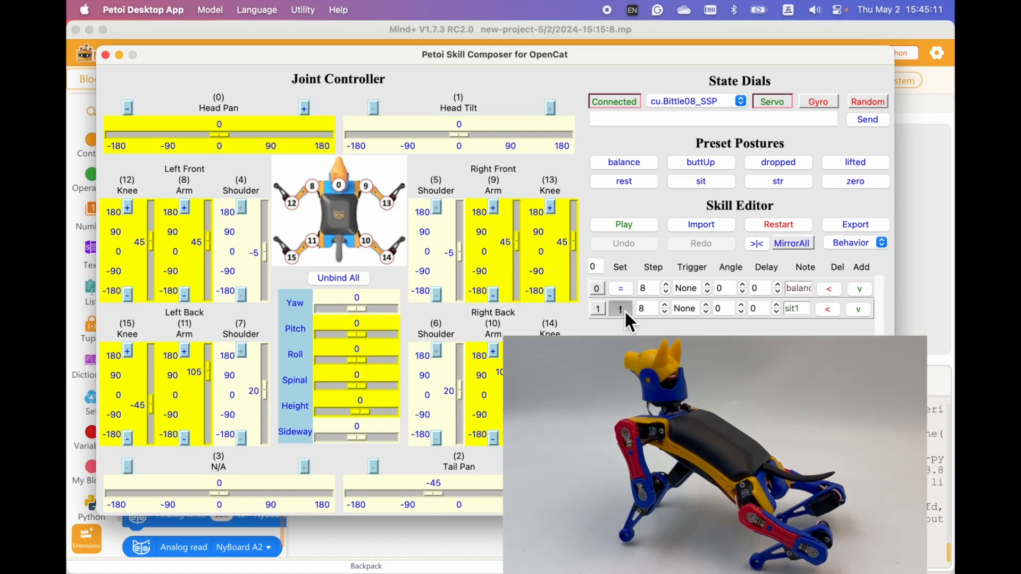
left_click(619, 308)
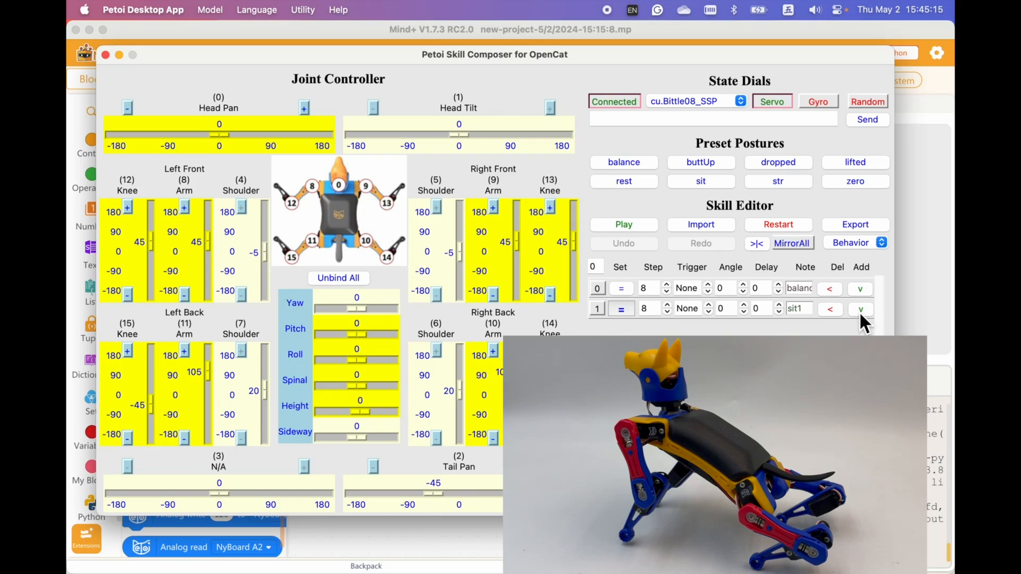
Add a third frame and adjust the left back arm joint angle.
left_click(859, 309)
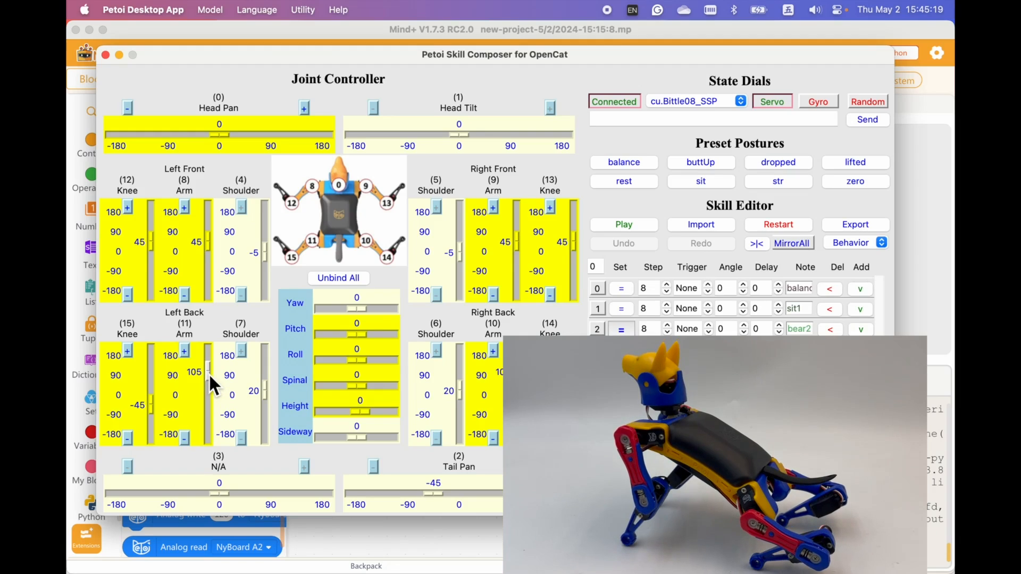
left_click(208, 371)
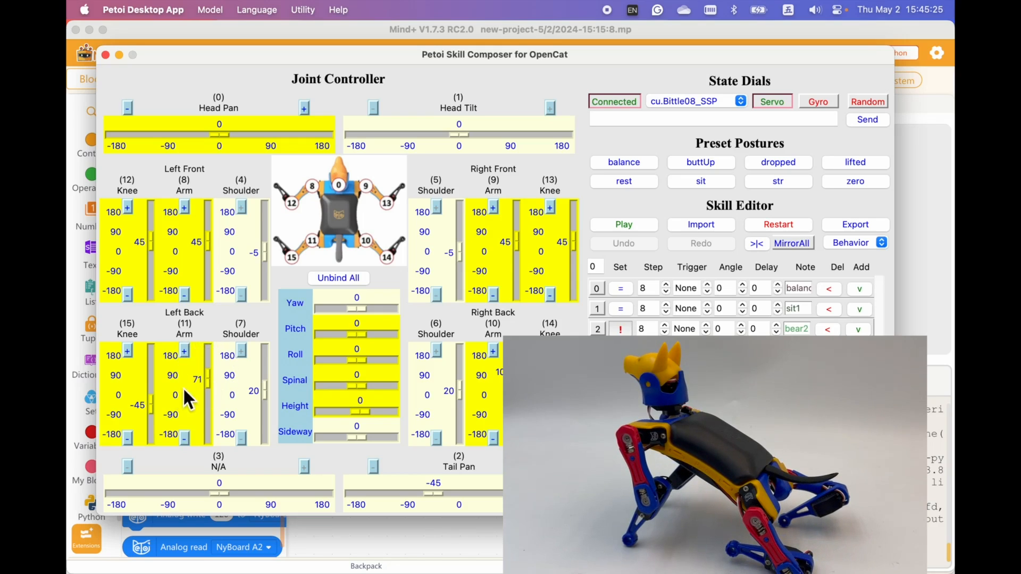
left_click_drag(151, 381, 150, 406)
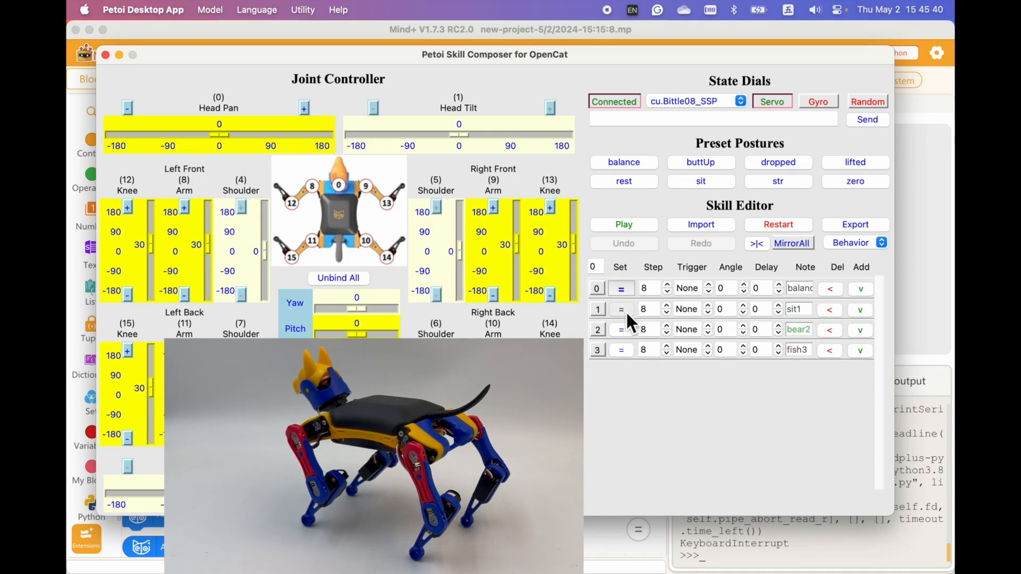
Raise the fourth frame's left front arm to -50 and save it.
left_click(620, 329)
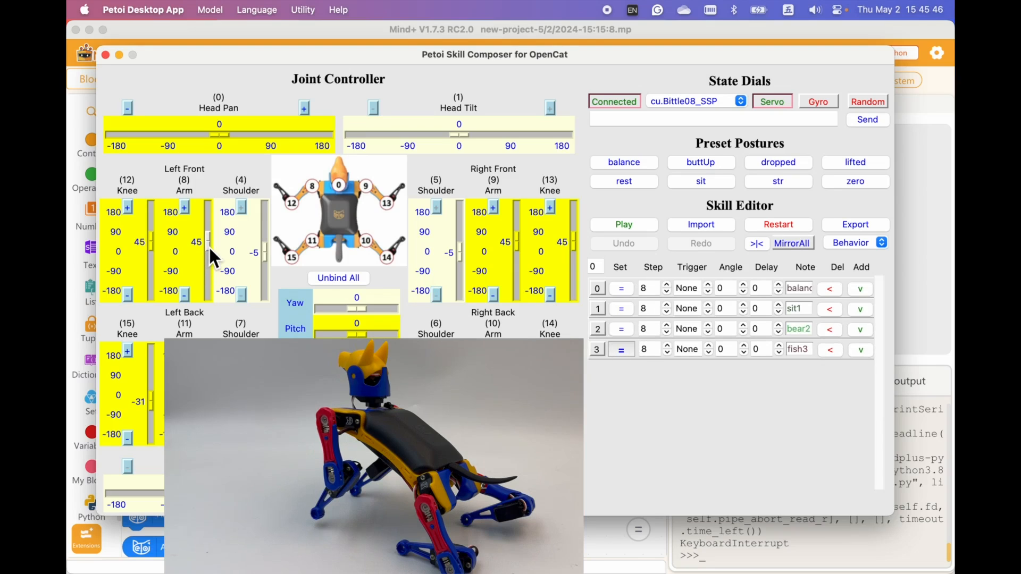
left_click_drag(205, 238, 205, 254)
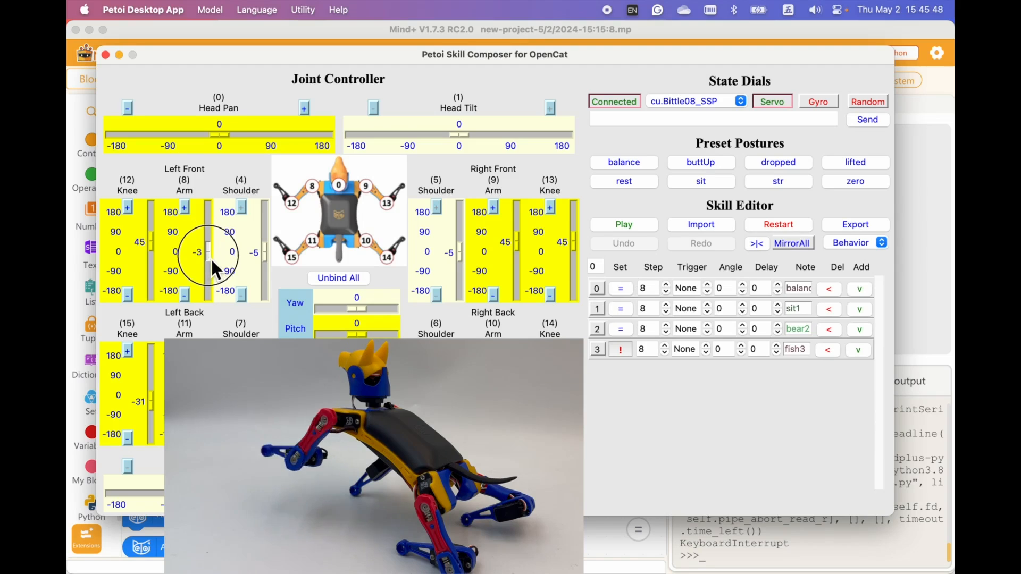
left_click_drag(209, 254, 210, 264)
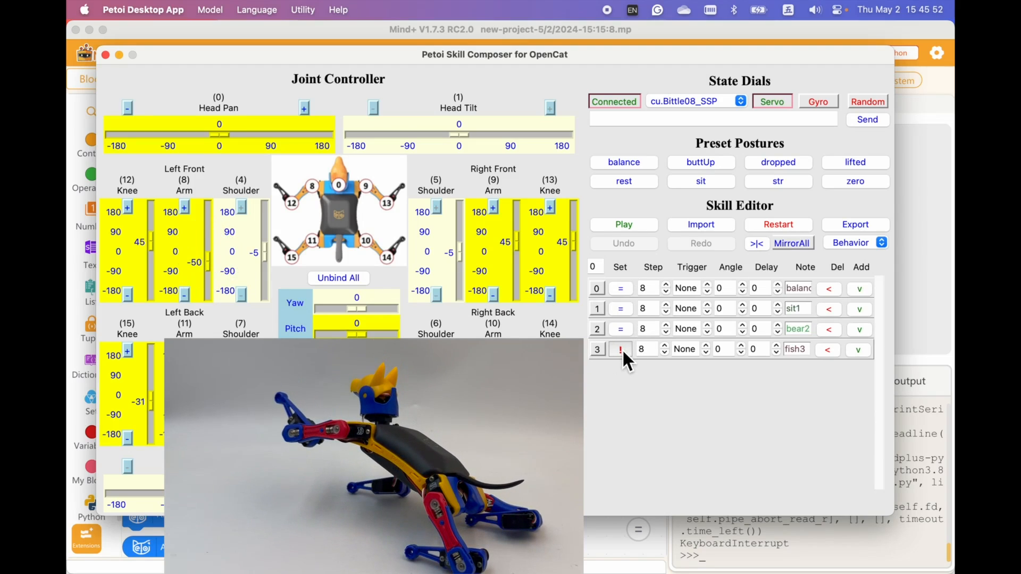
left_click(620, 350)
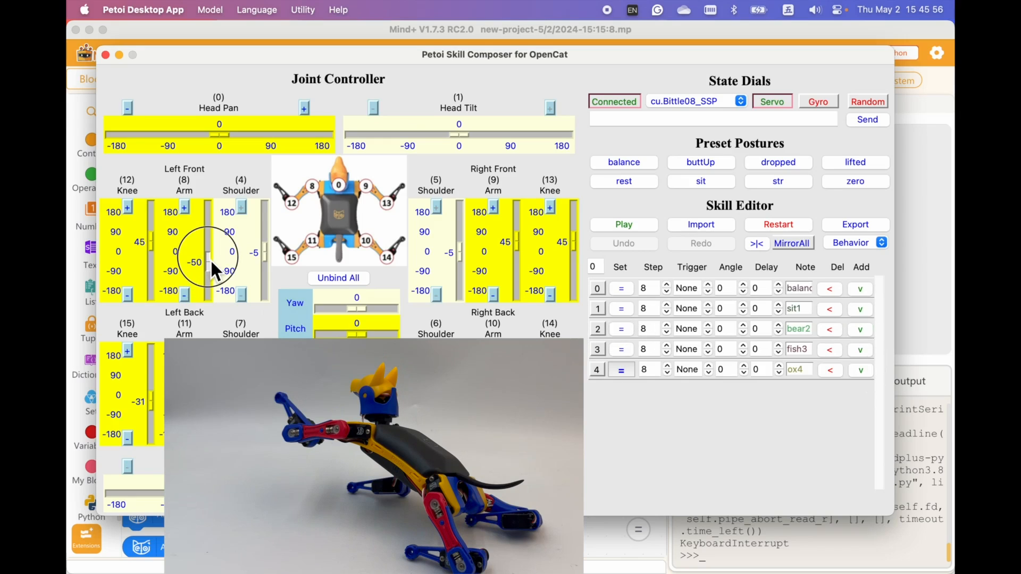
Save a fifth frame with left front arm -25 and the head turned aside.
left_click_drag(209, 260, 209, 248)
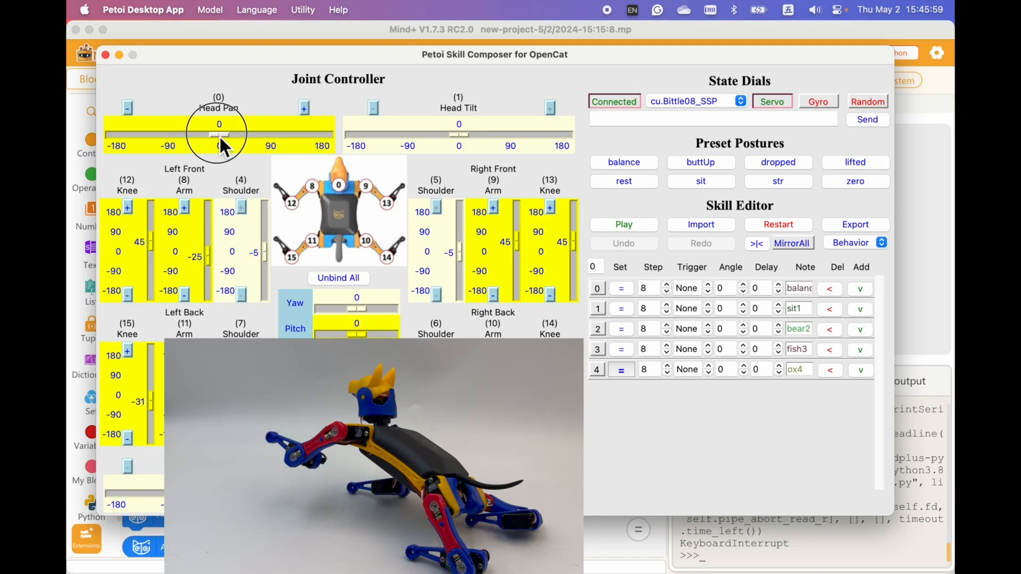
left_click_drag(221, 134, 264, 135)
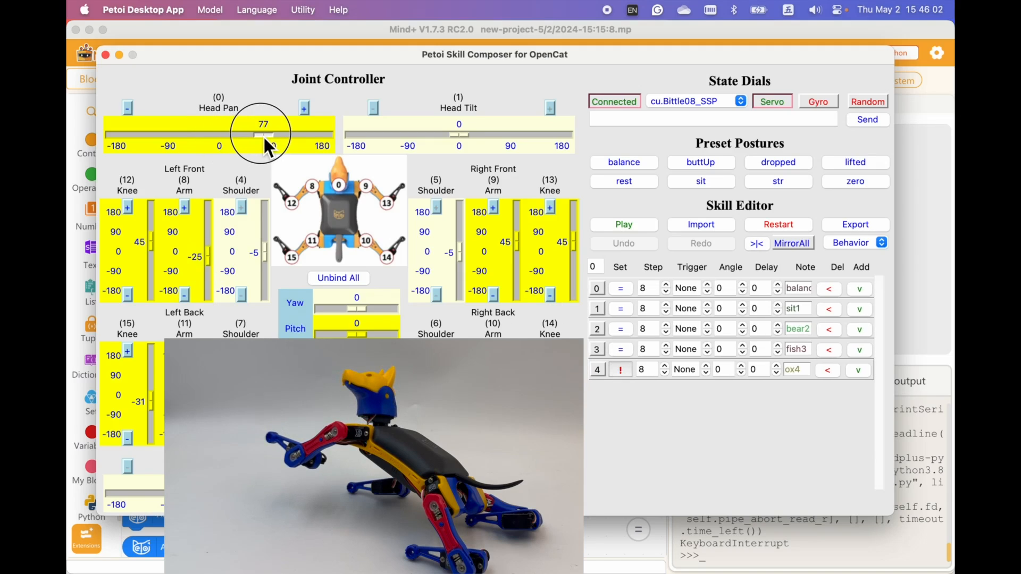
left_click(621, 369)
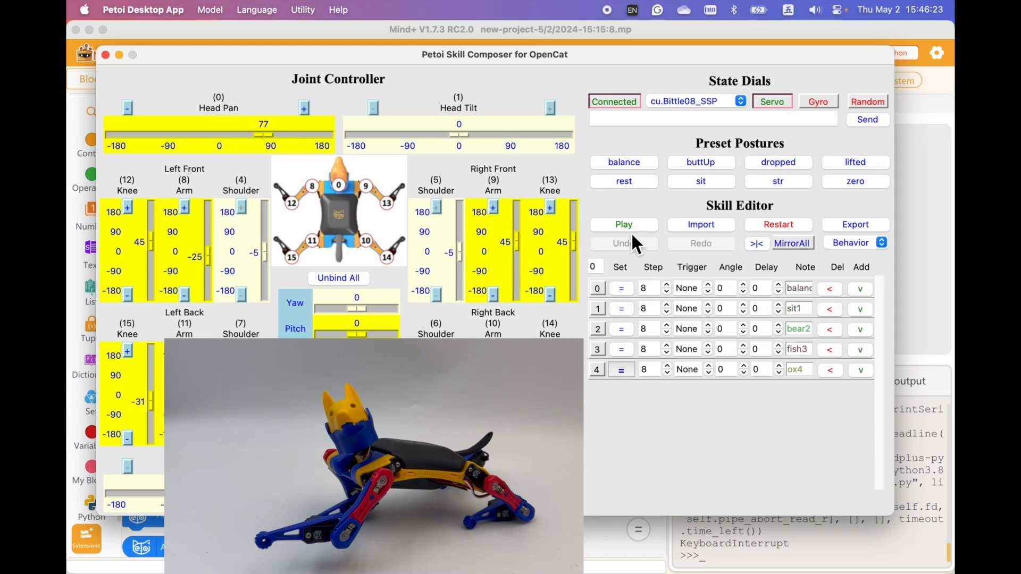
Play the five-frame skill on the Bittle and loop frames 3-4 three times.
left_click(623, 224)
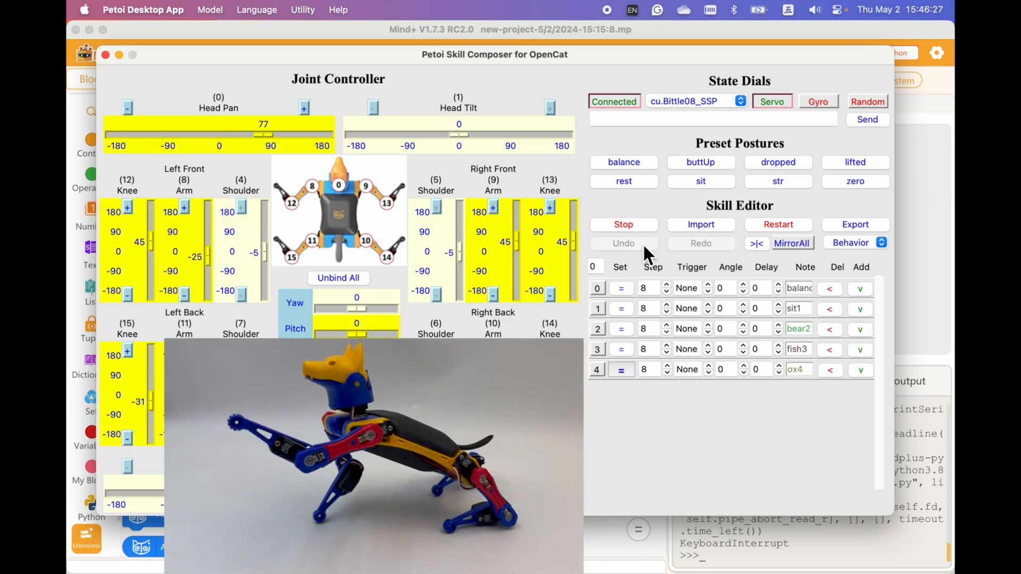
left_click(623, 224)
type("3")
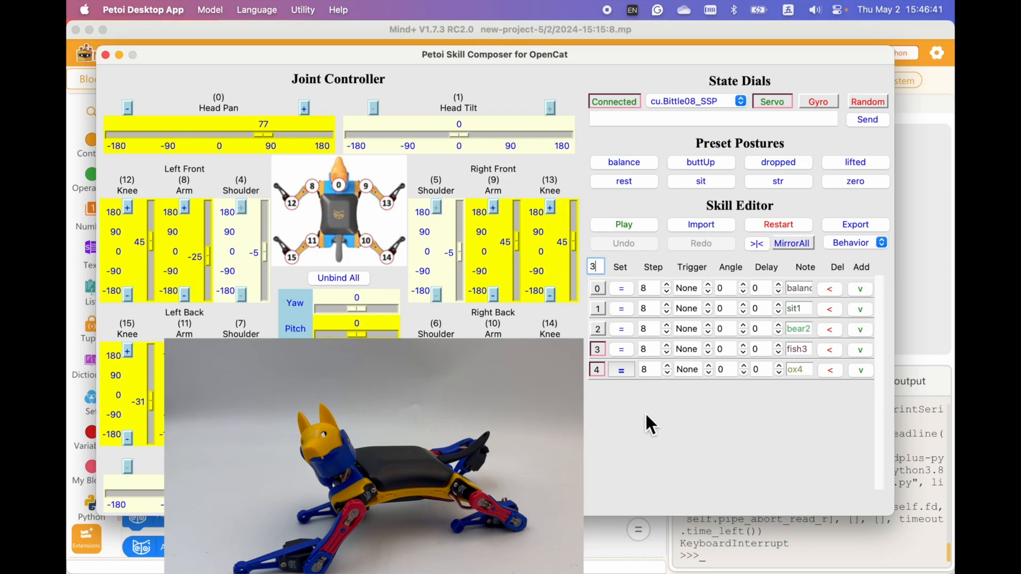
mouse_move(855, 224)
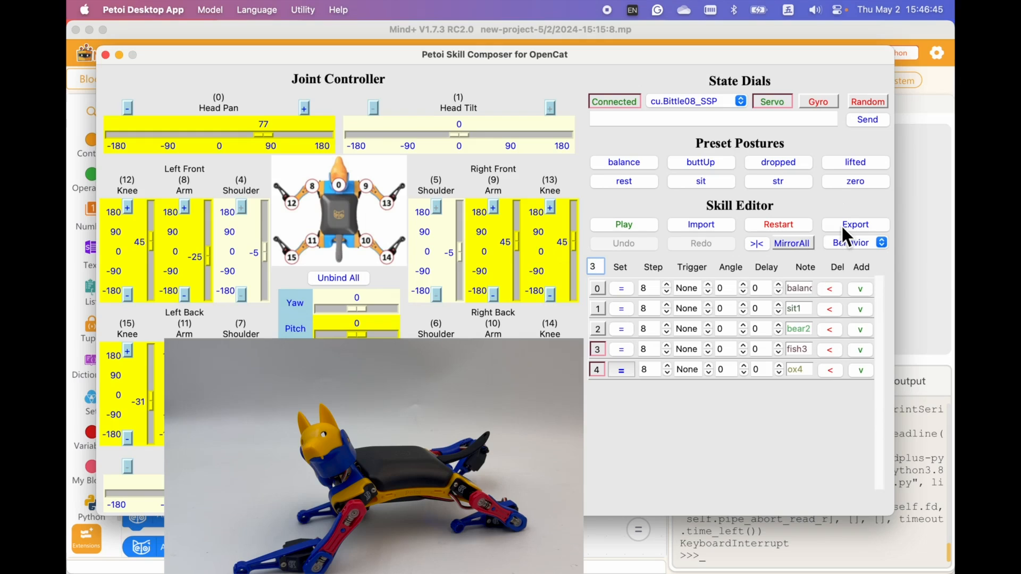
Cancel a first export and raise the step of frames 3 and 4 to 16.
left_click(855, 224)
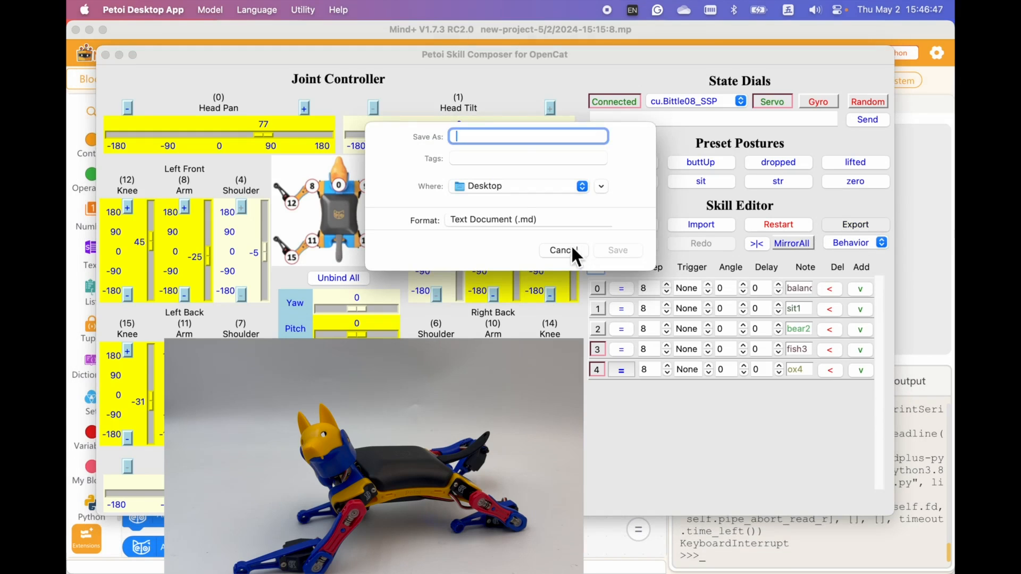
left_click(562, 250)
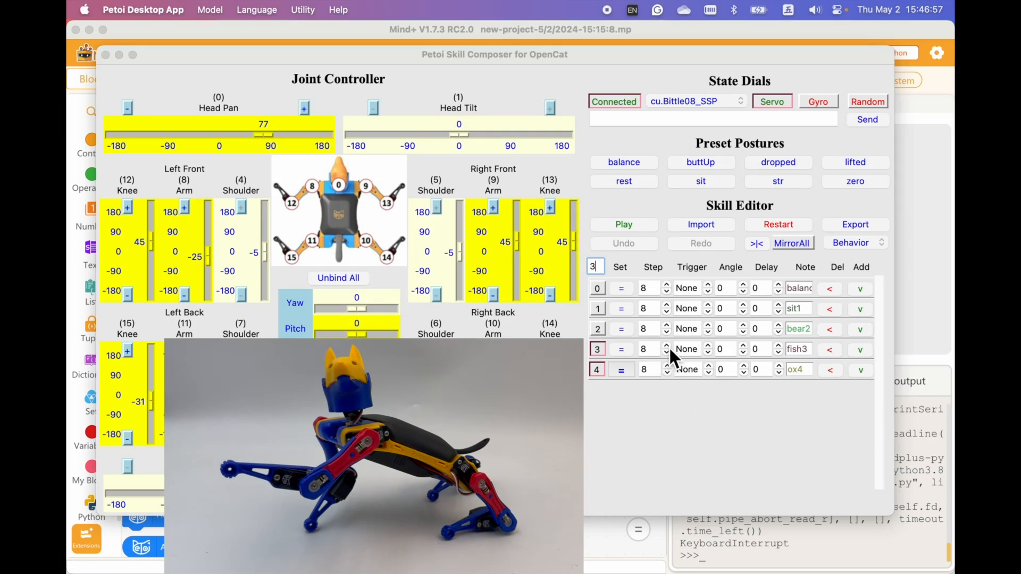
left_click(666, 345)
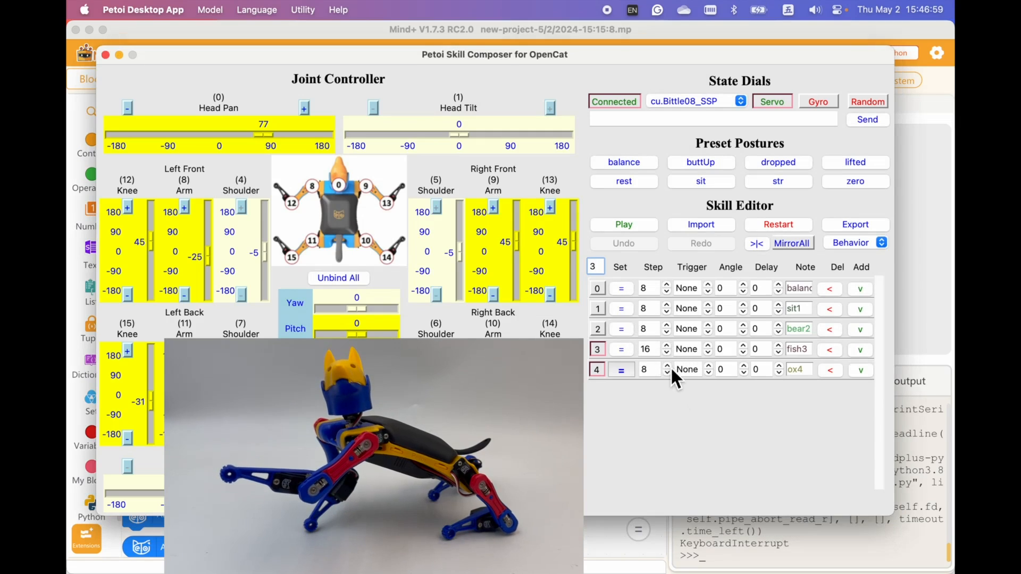
left_click(667, 366)
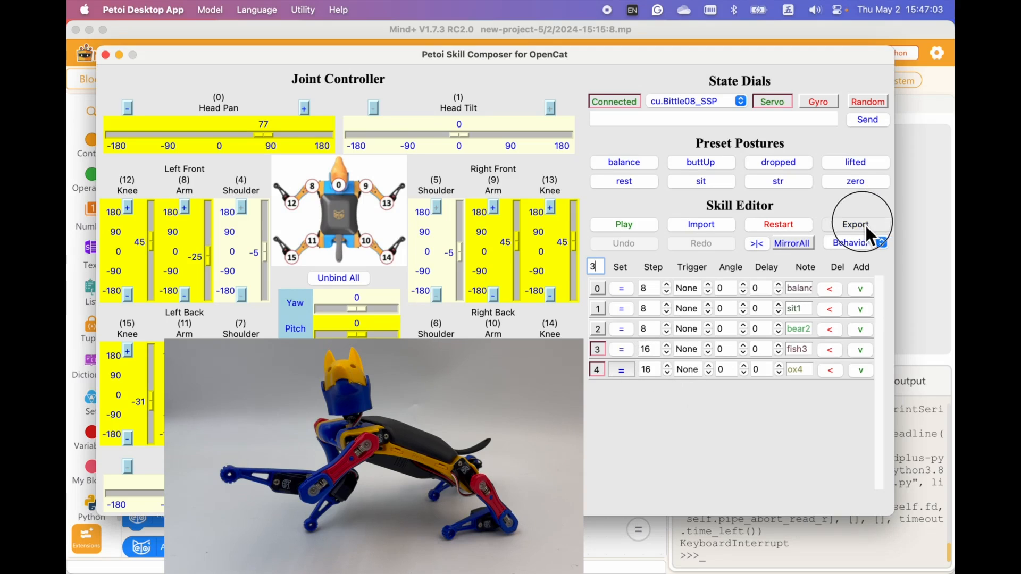
Export the skill as a file named hello.
left_click(855, 224)
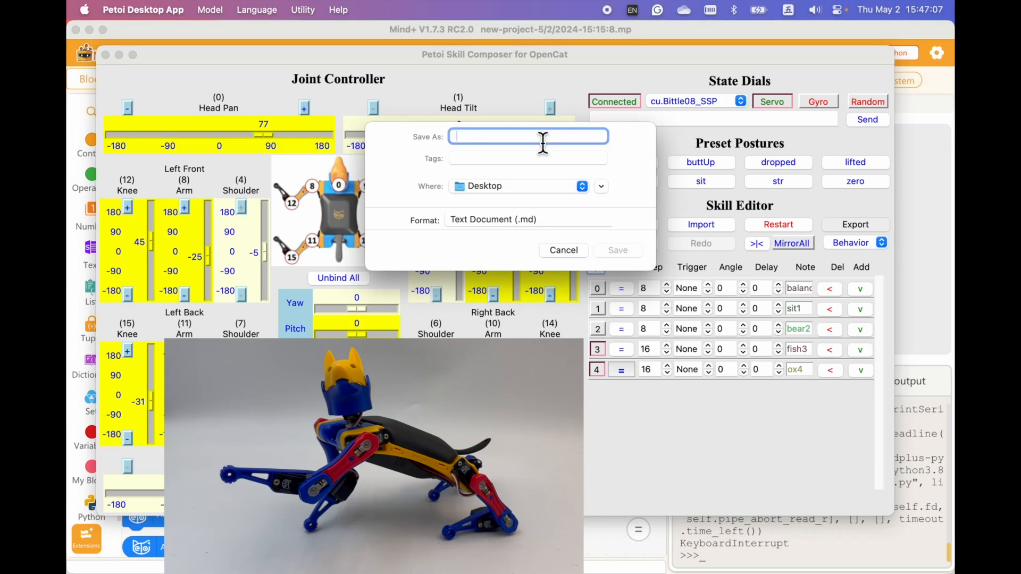
type("hello")
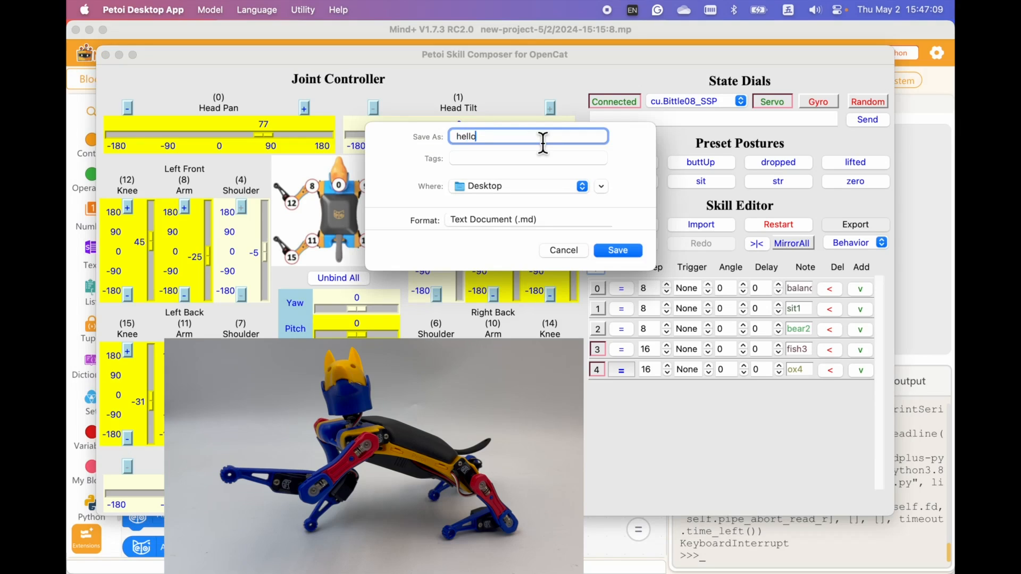
left_click(616, 250)
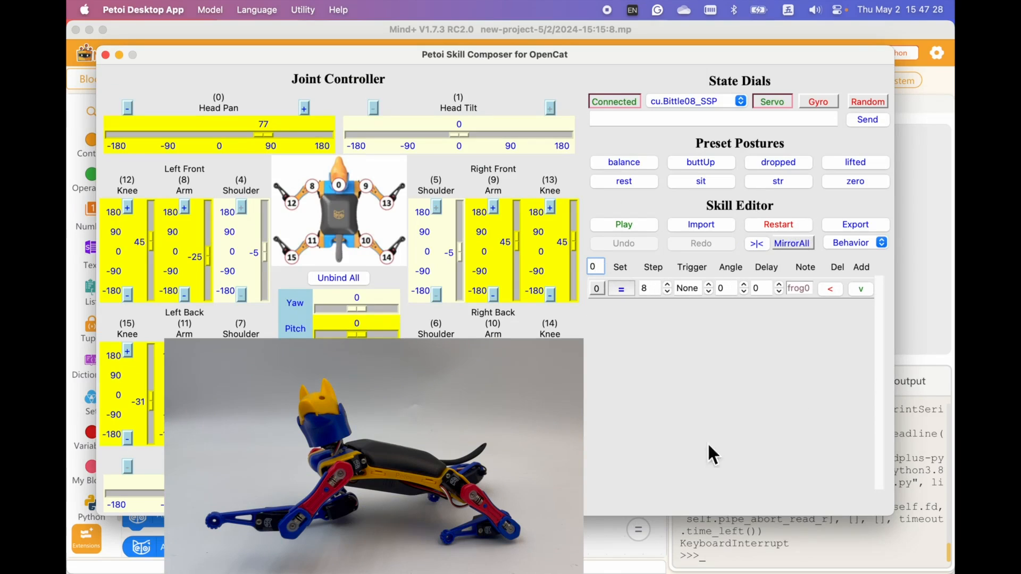
Import hello.md from the Desktop, restoring all five frames in the editor.
left_click(700, 224)
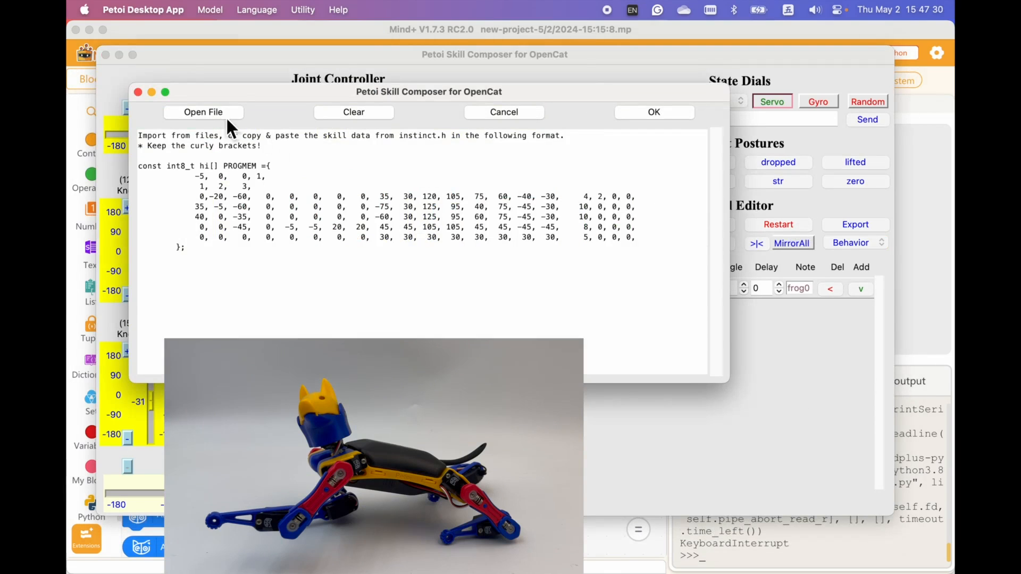
left_click(203, 112)
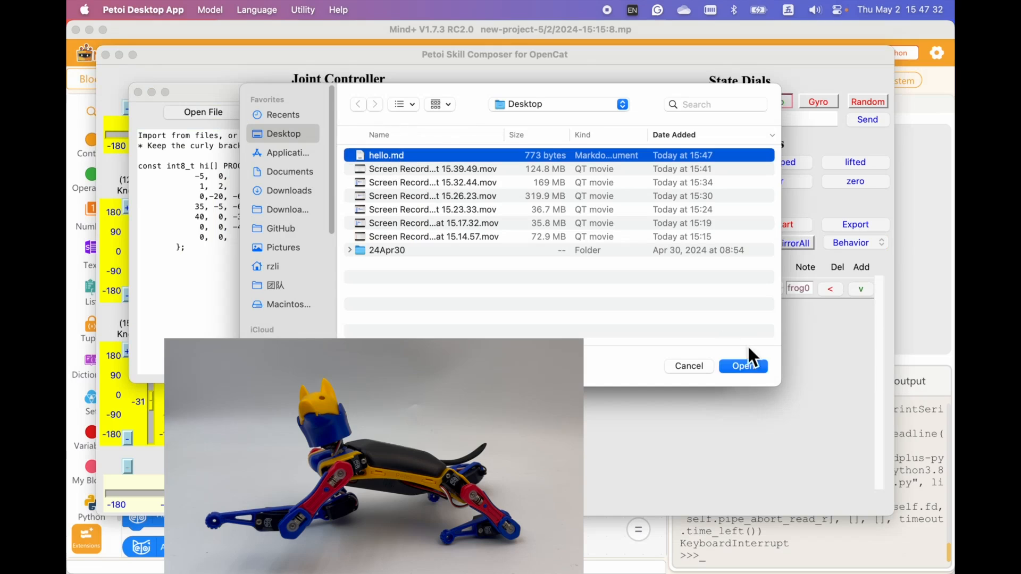
left_click(743, 366)
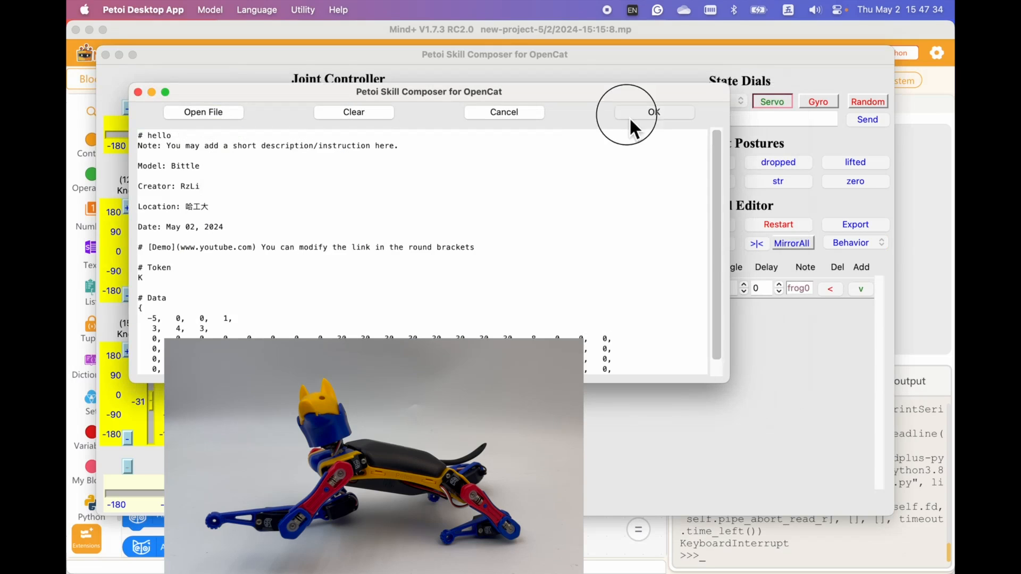
left_click(653, 112)
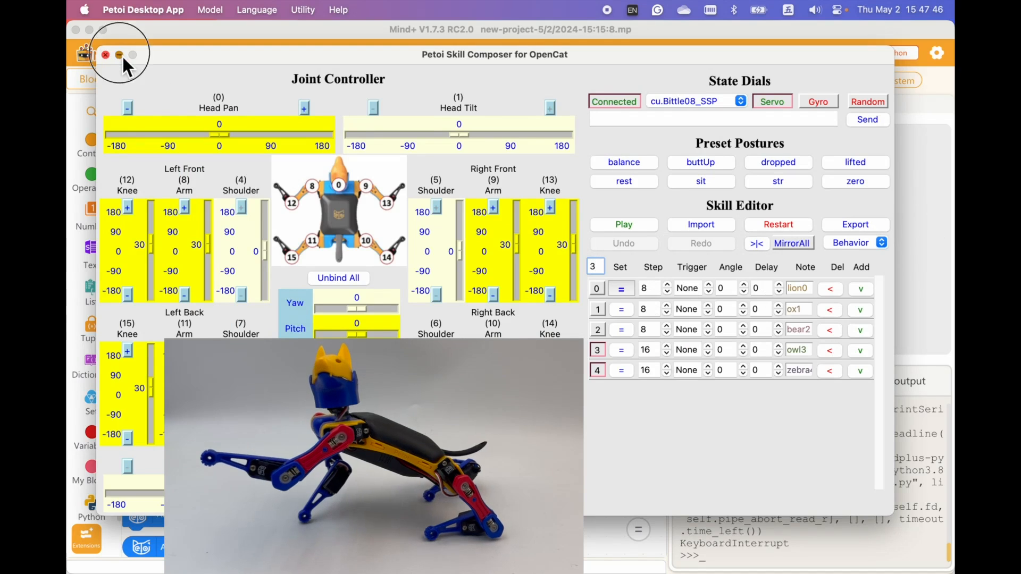
Close Skill Composer, put 'Perform the last exported skill' inside forever, and run.
left_click(104, 55)
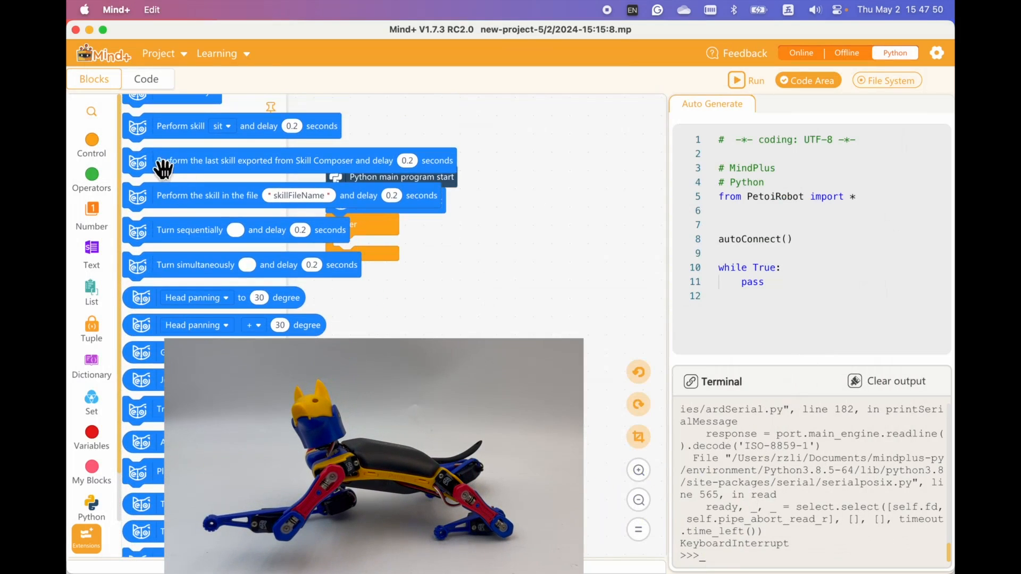
left_click_drag(163, 162, 362, 247)
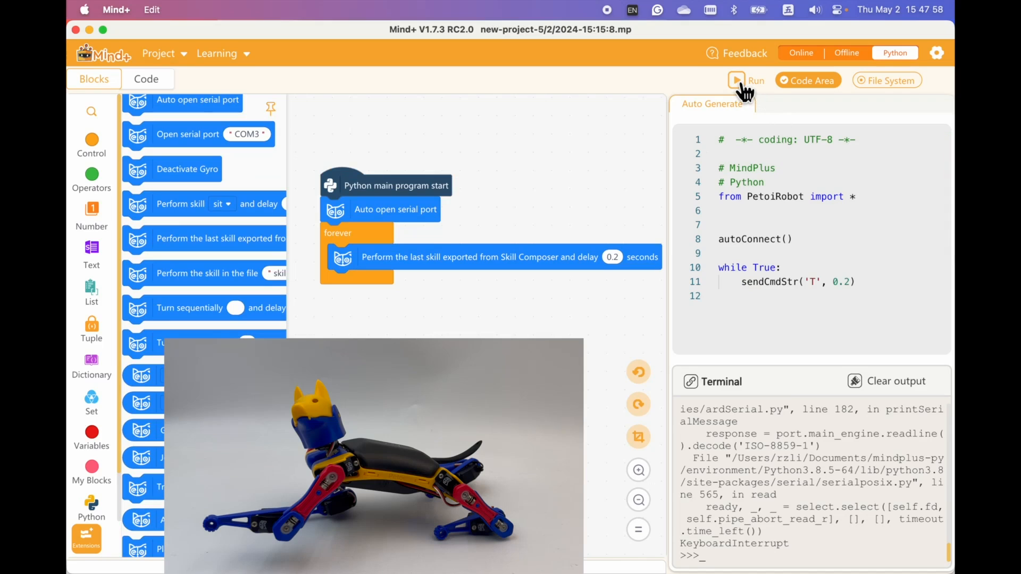
left_click(736, 80)
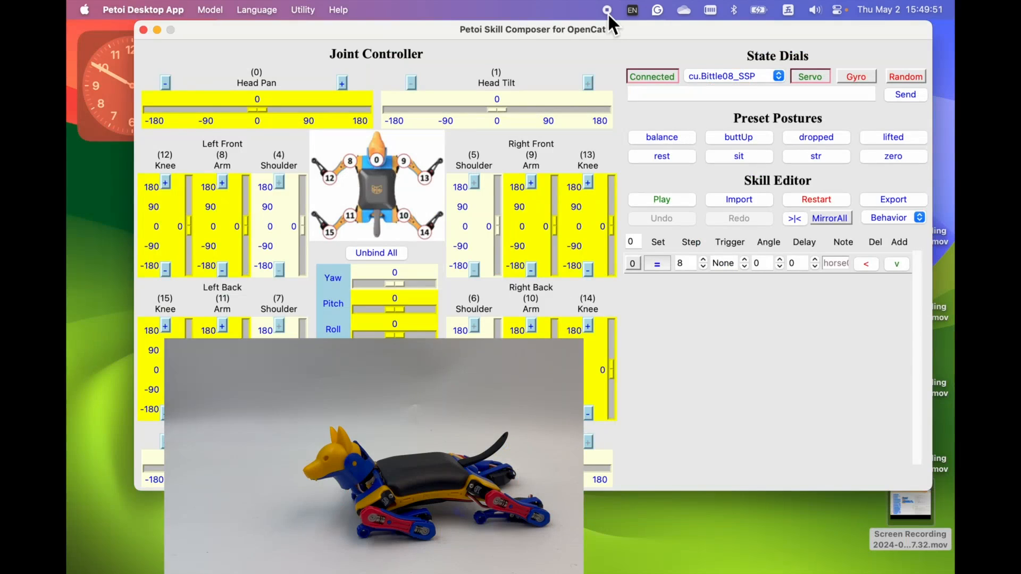
mouse_move(681, 172)
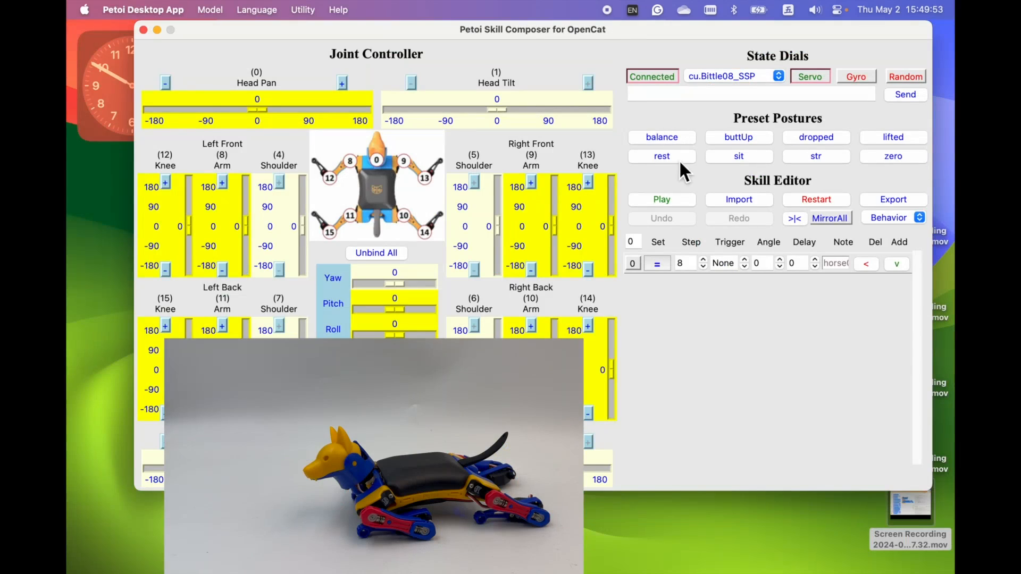
Save a balance frame with head pan about -52, then add a mirrored frame.
left_click(661, 137)
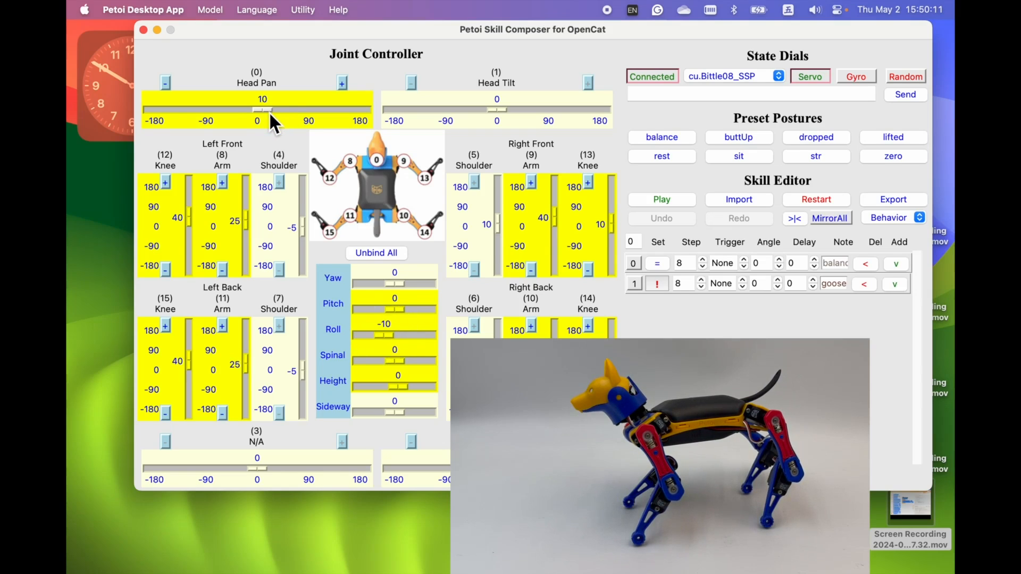
left_click_drag(264, 99, 255, 99)
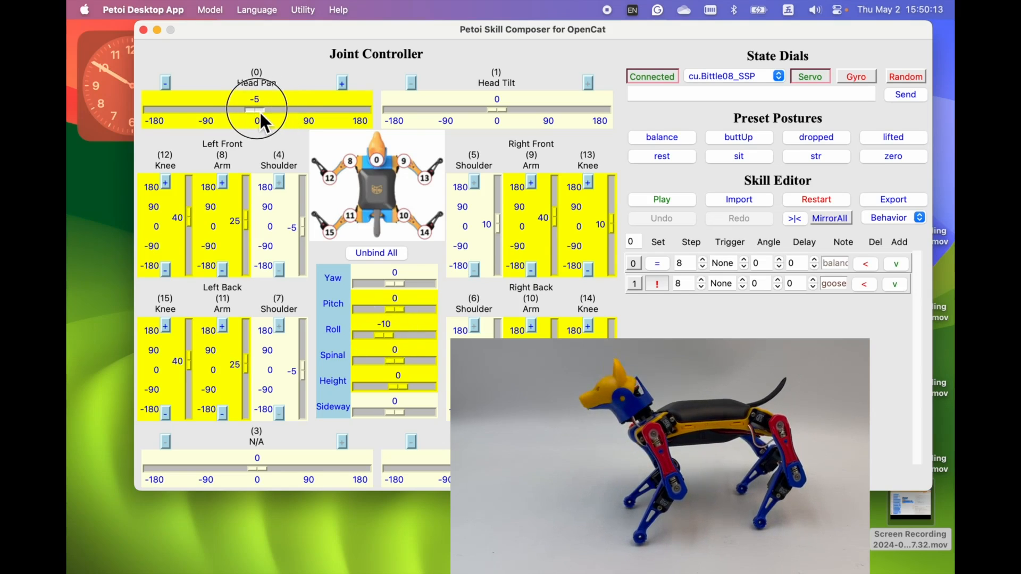
left_click_drag(254, 110, 226, 111)
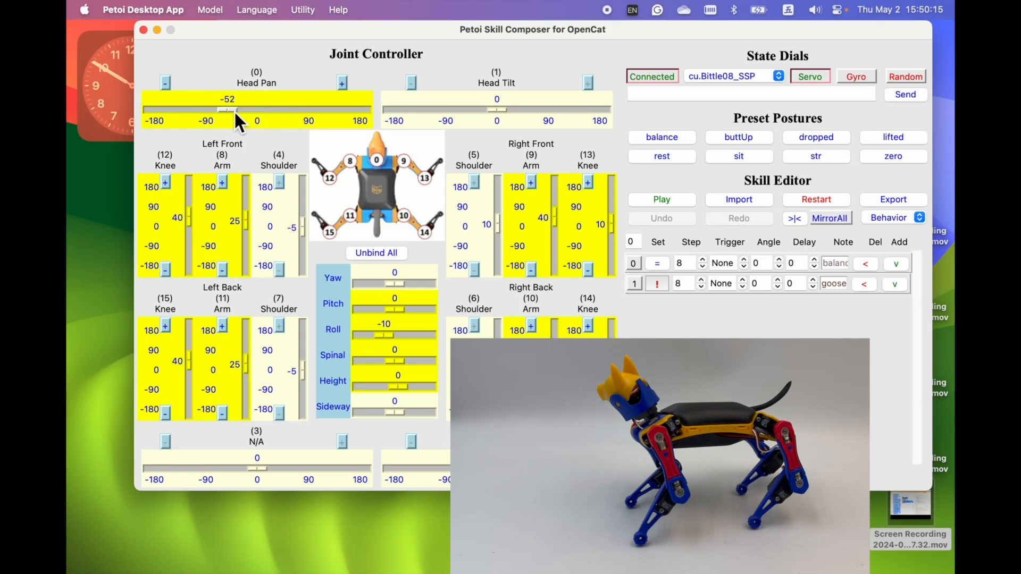
left_click(655, 282)
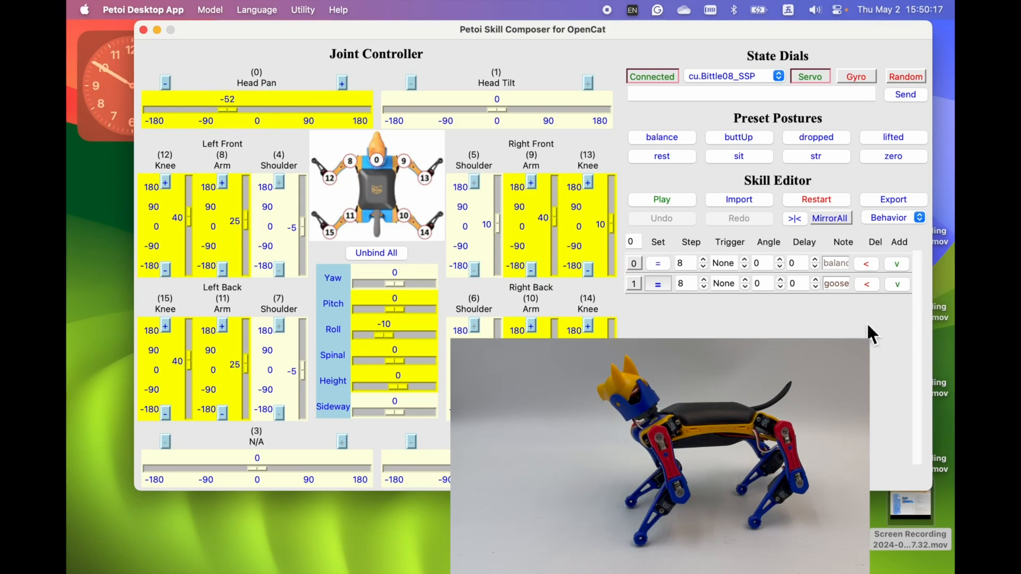
left_click(899, 242)
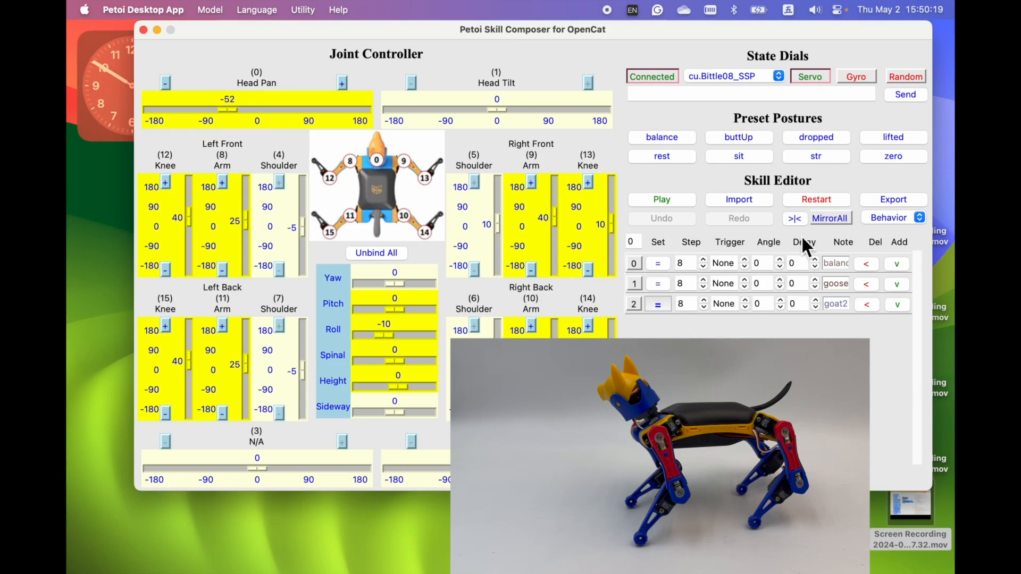
left_click(657, 305)
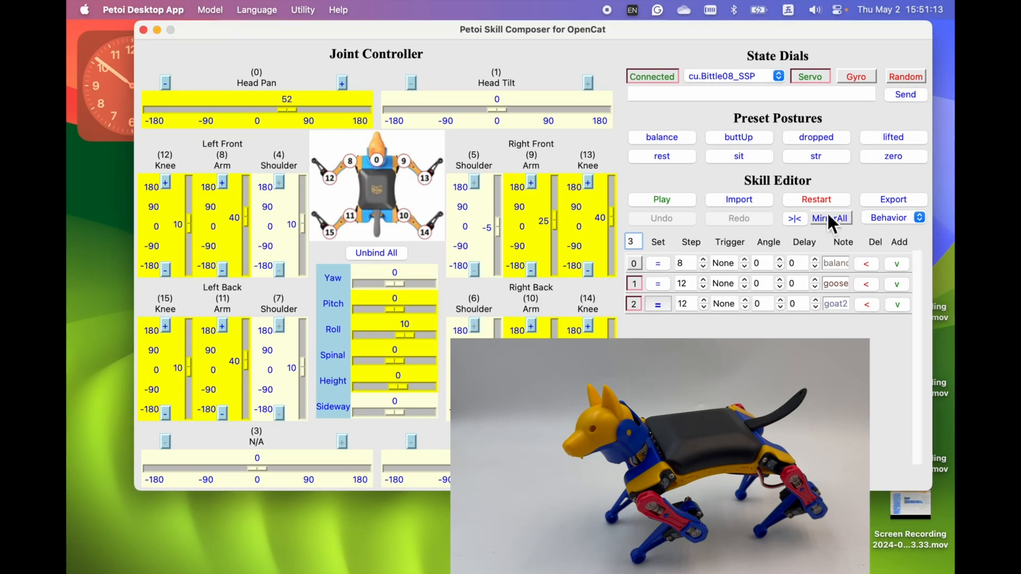
Export the skill over the existing check.md and close Skill Composer.
left_click(893, 200)
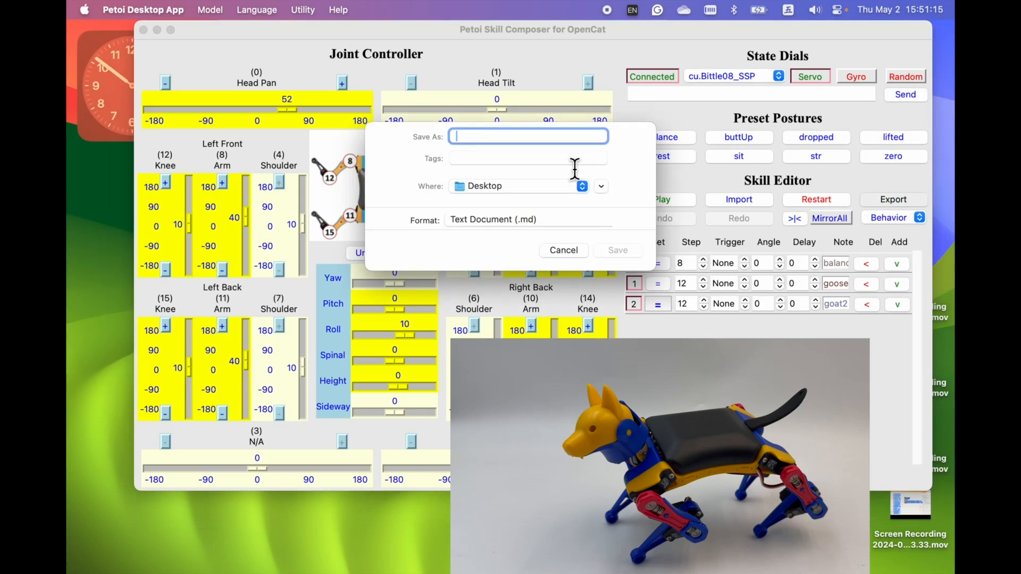
left_click(617, 250)
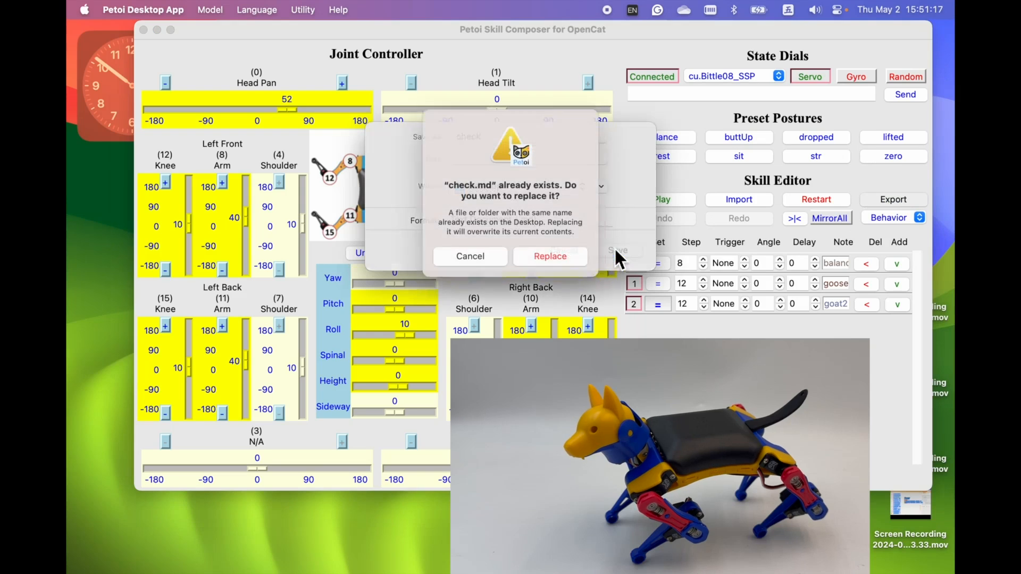
left_click(549, 256)
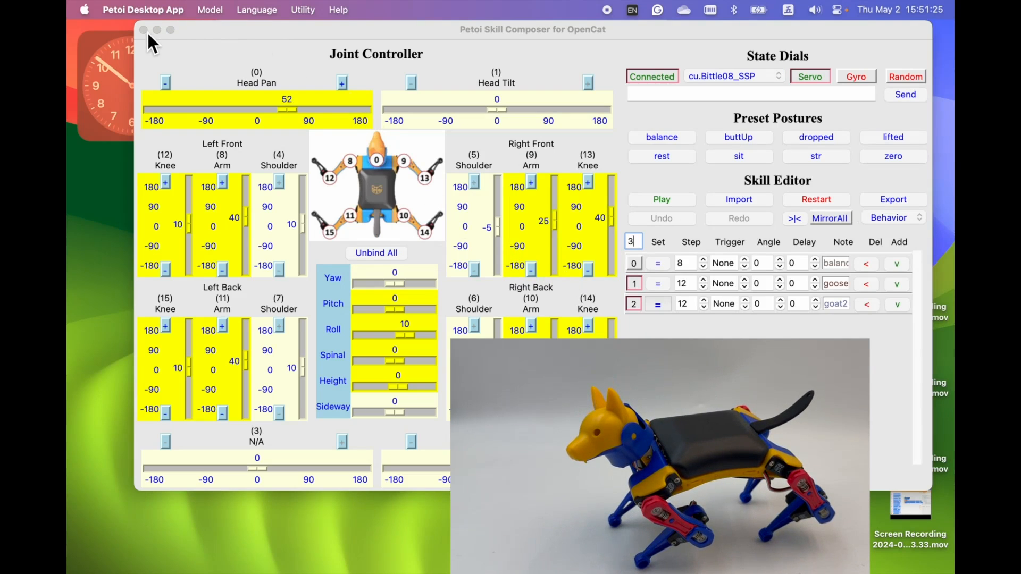
left_click(142, 29)
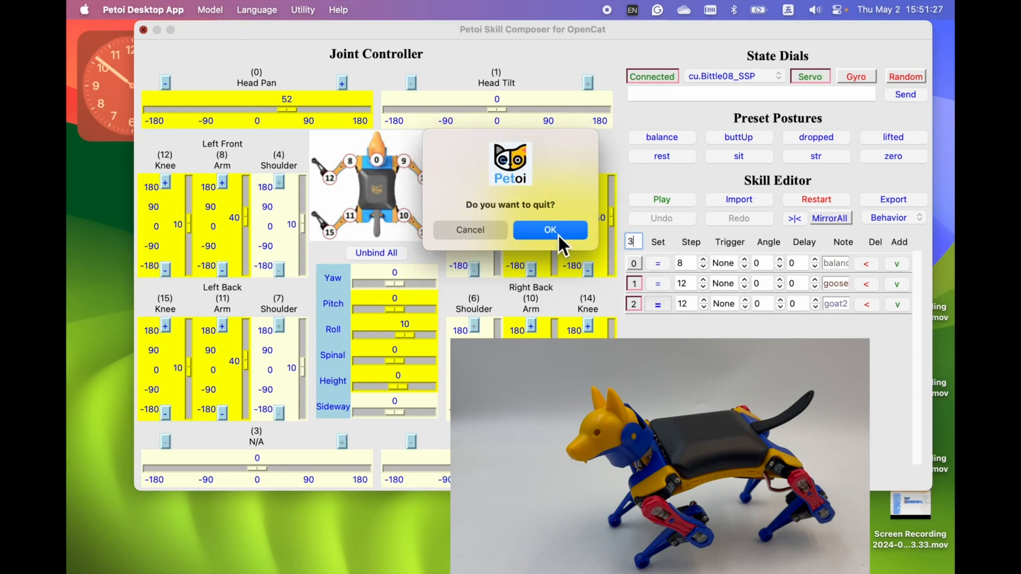
Confirm quitting, duplicate the skill-file block, and name the files hello and check.
left_click(550, 229)
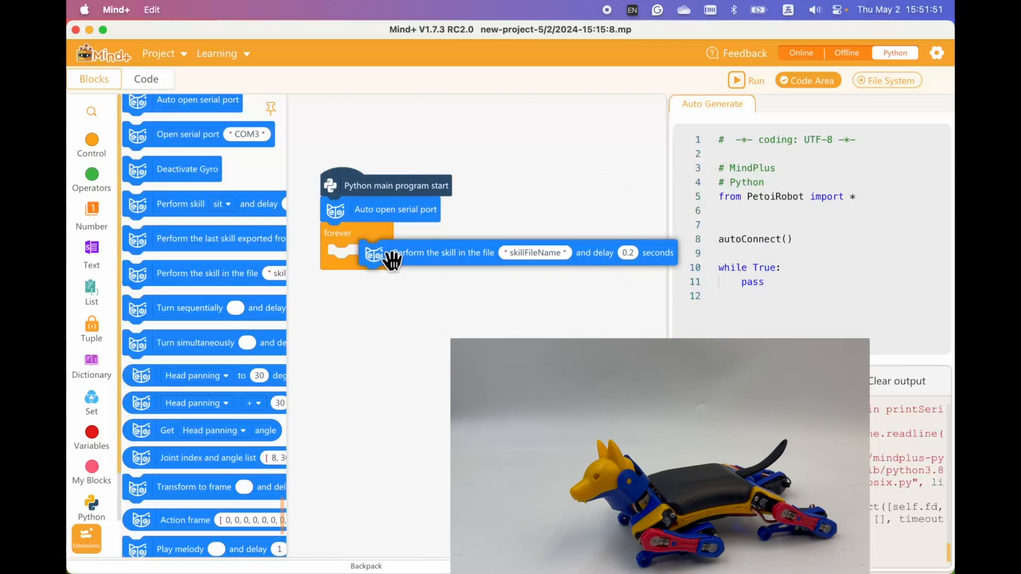
right_click(417, 257)
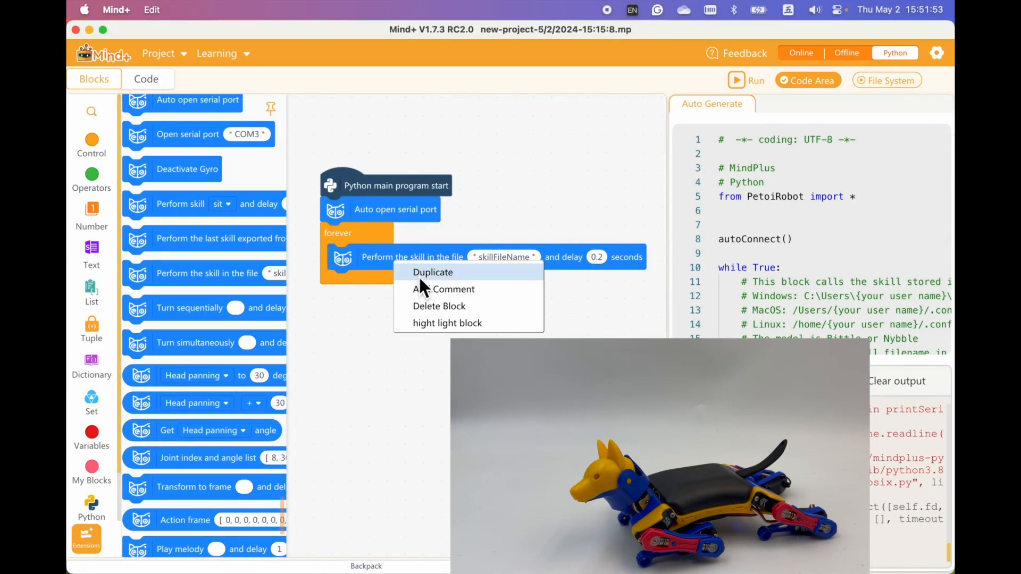
left_click(433, 272)
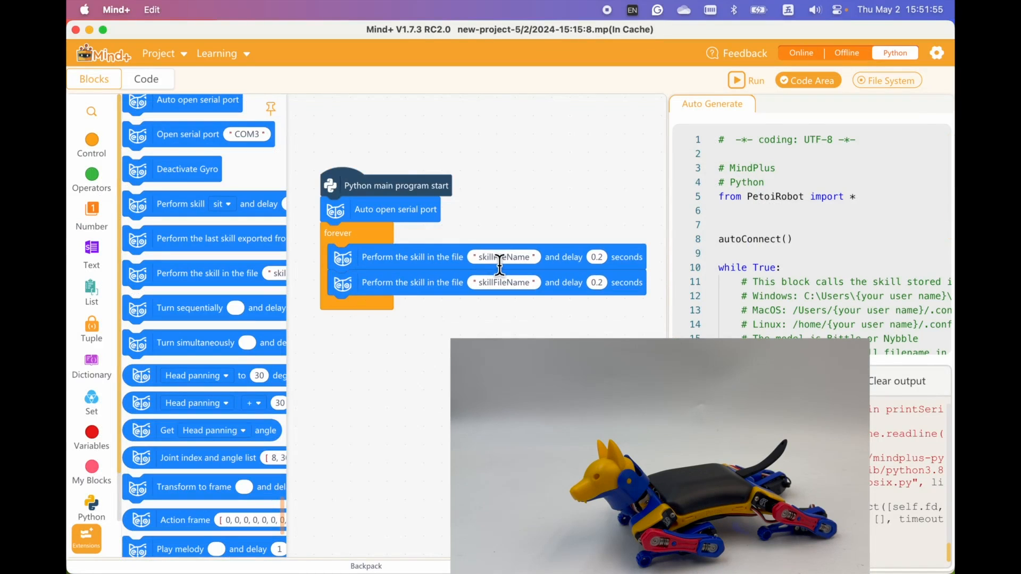
type("hello")
type("check")
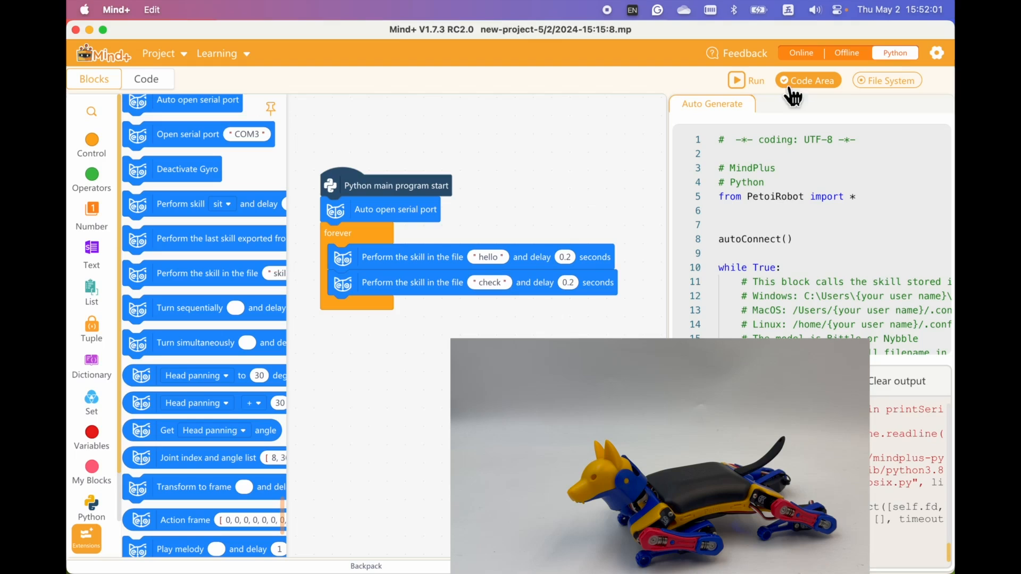
left_click(746, 80)
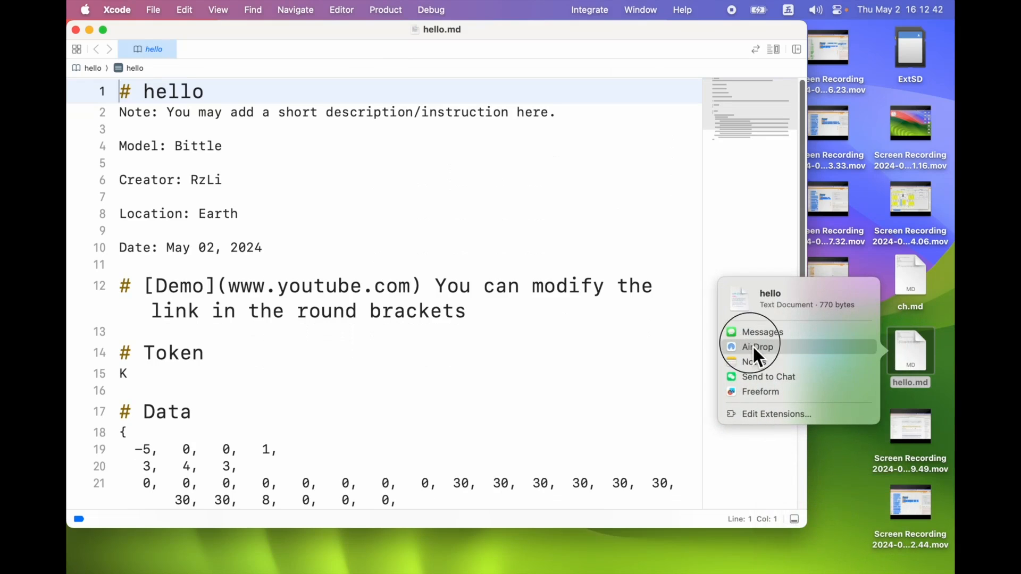
Send hello.md from Xcode to the nearby iPhone via AirDrop.
left_click(758, 347)
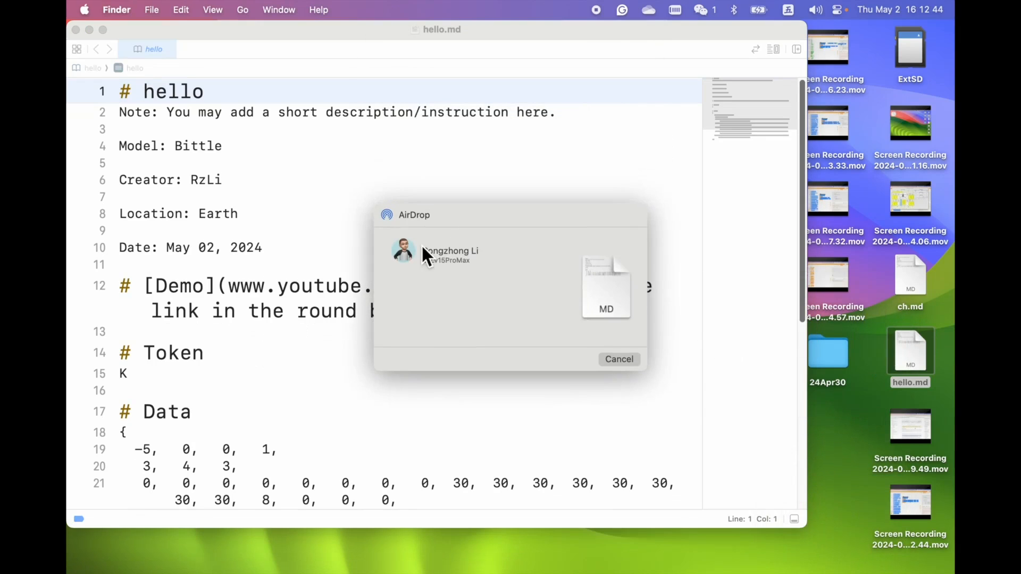
left_click(403, 252)
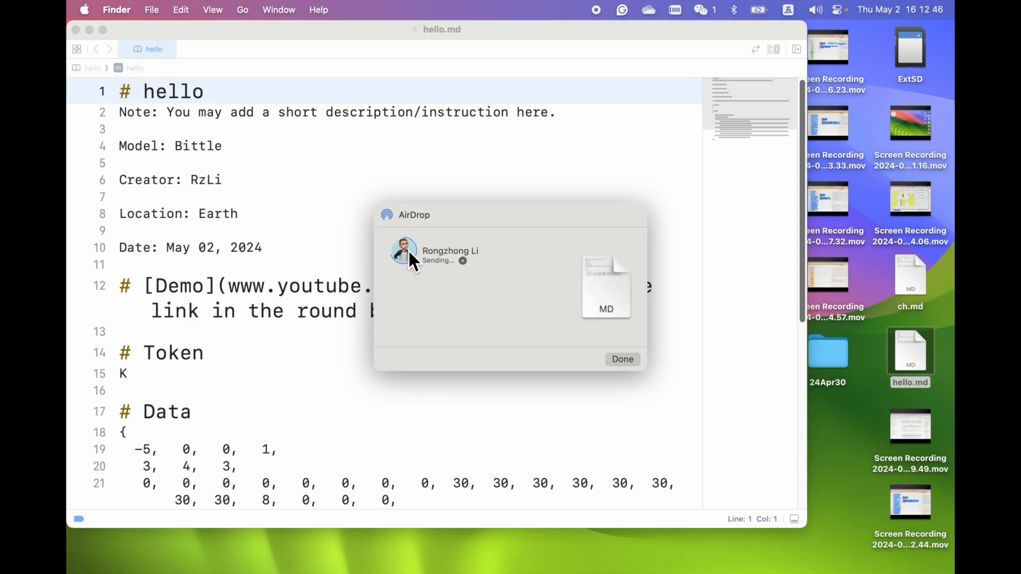